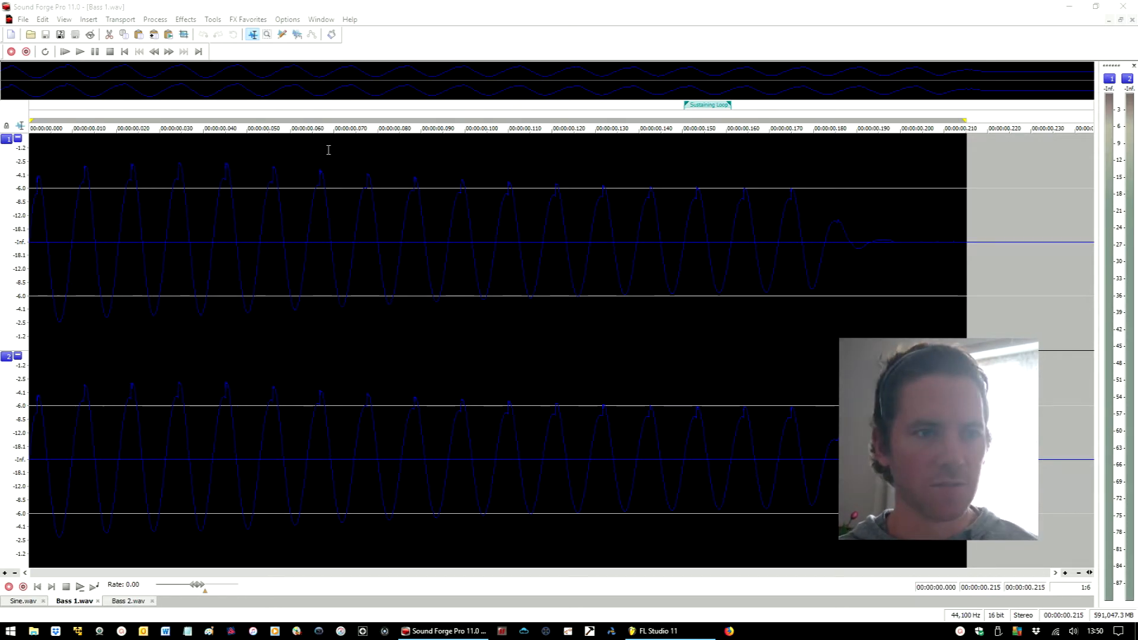
Step: Bring FL Studio 11 to the front from the Windows taskbar
left_click(655, 629)
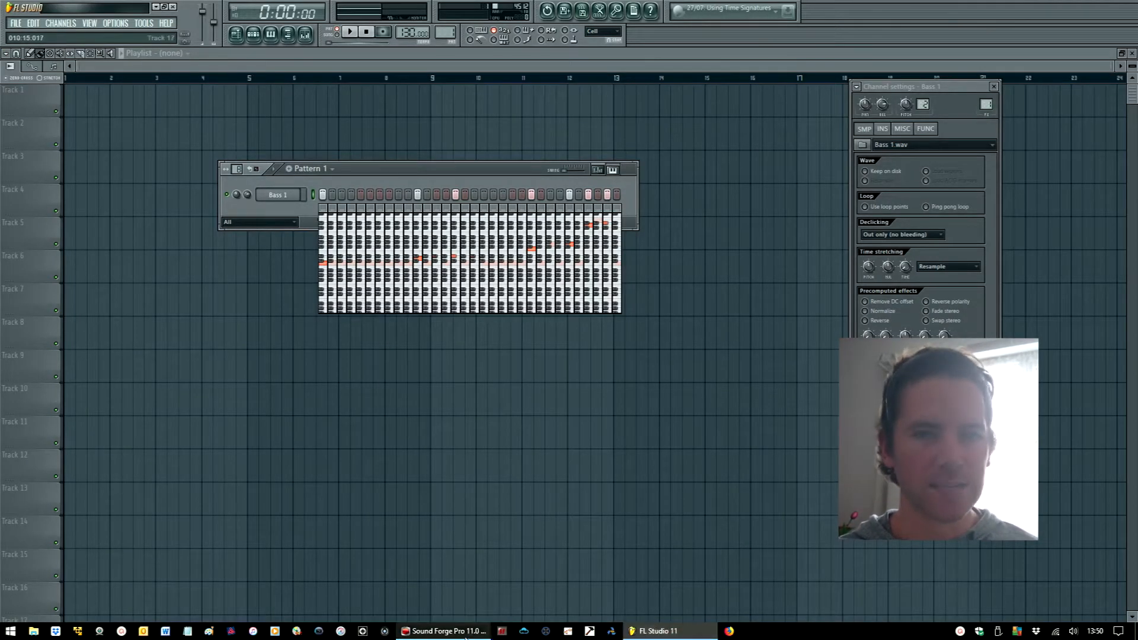
Step: Return to Sound Forge Pro with the Bass 1 waveform via the taskbar
left_click(442, 629)
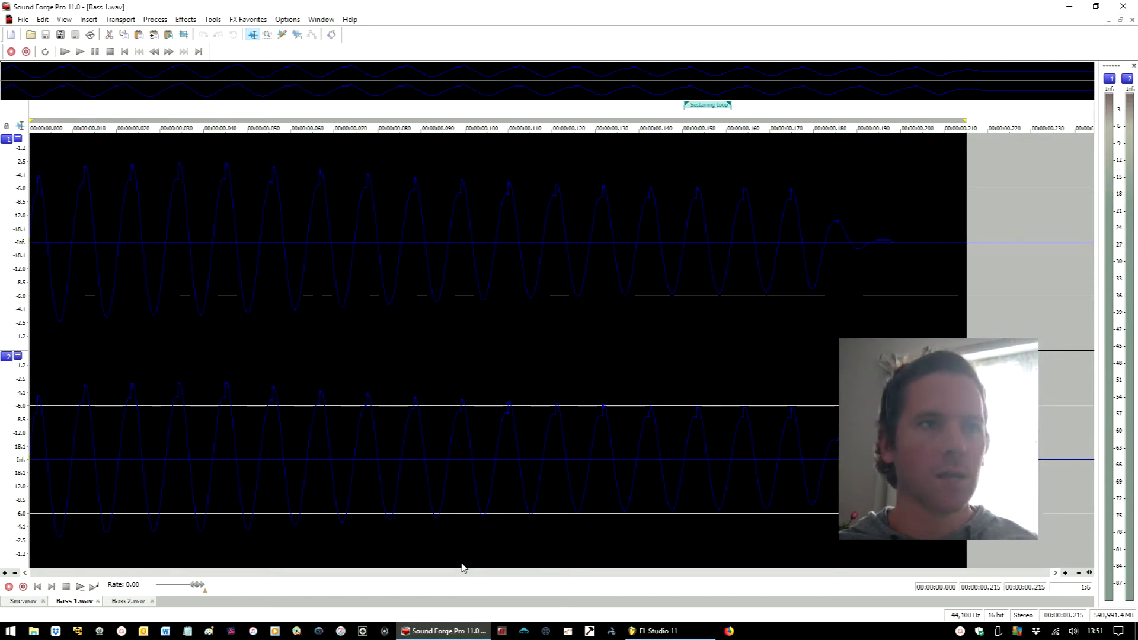
mouse_move(79, 51)
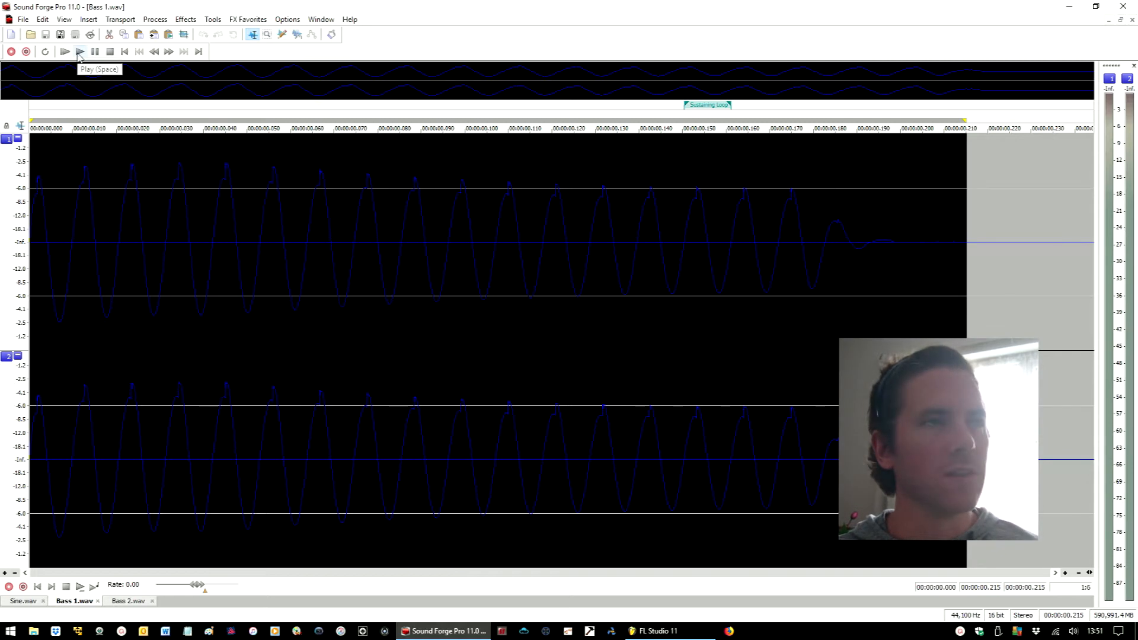
Step: Audition the Bass 1 sample, then switch to the Sine.wav document
left_click(65, 51)
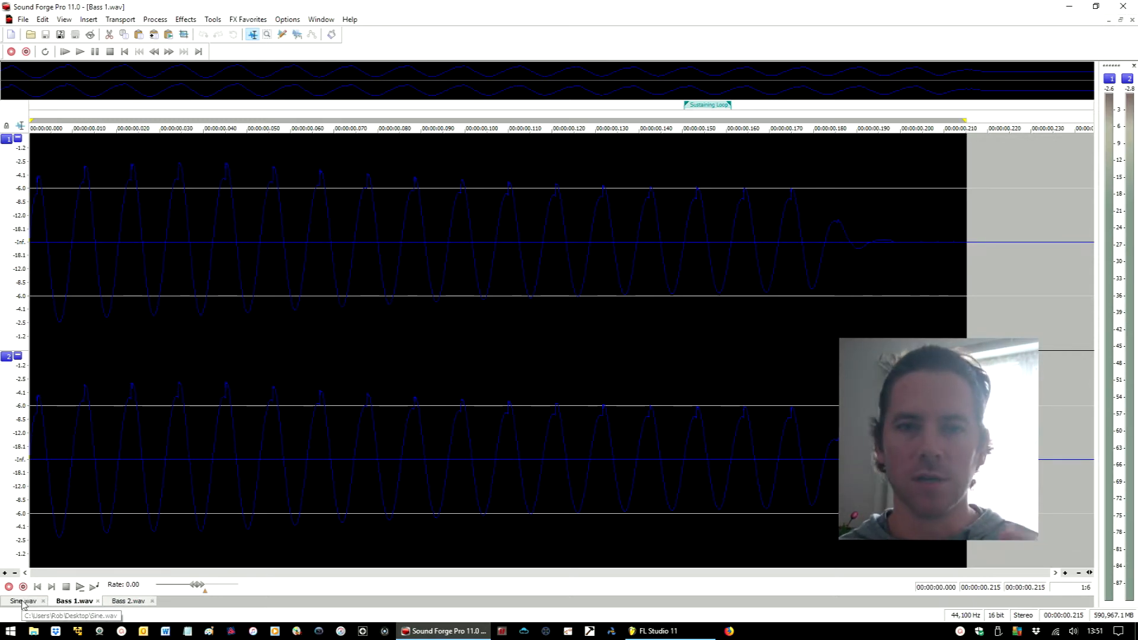
left_click(21, 600)
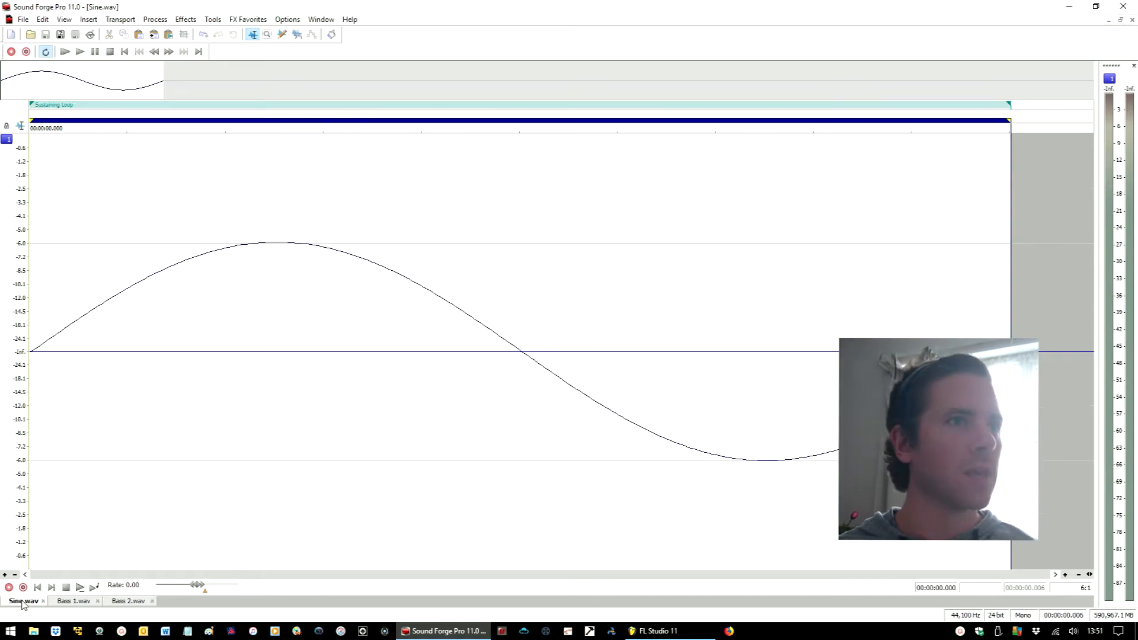
mouse_move(291, 359)
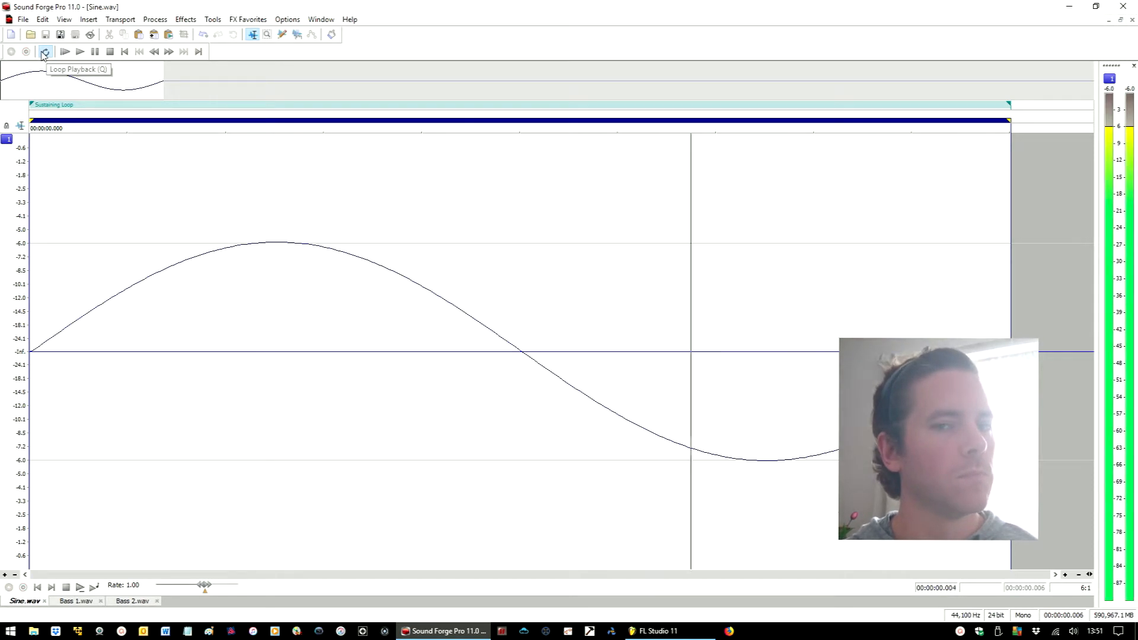
Step: Stop the looping sine playback and switch back to the Bass 1.wav document
left_click(11, 51)
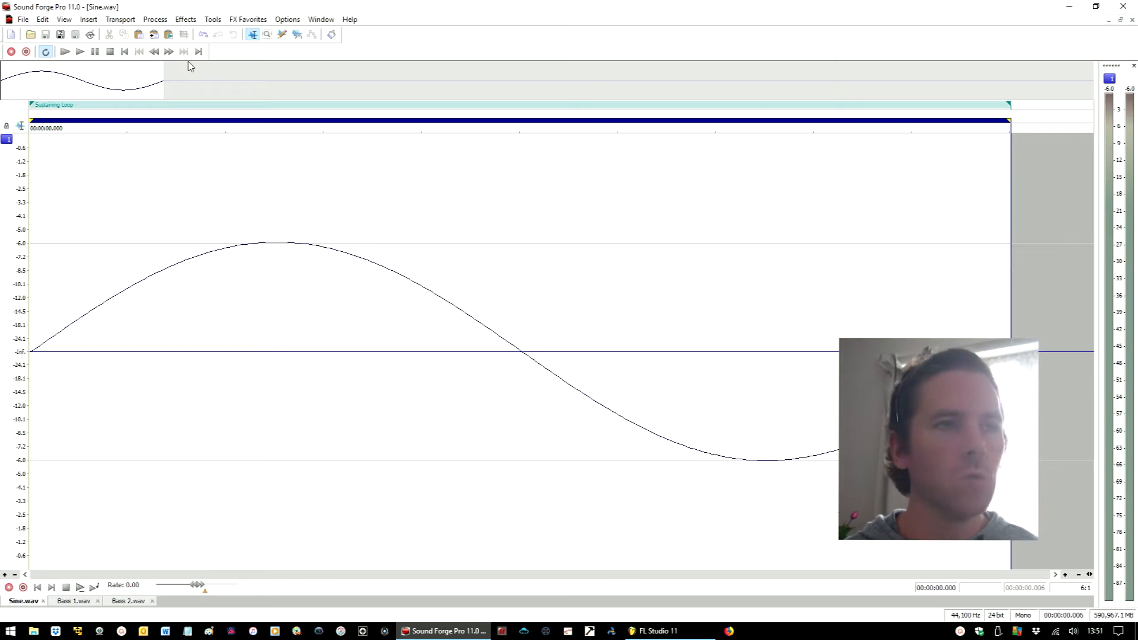
mouse_move(125, 51)
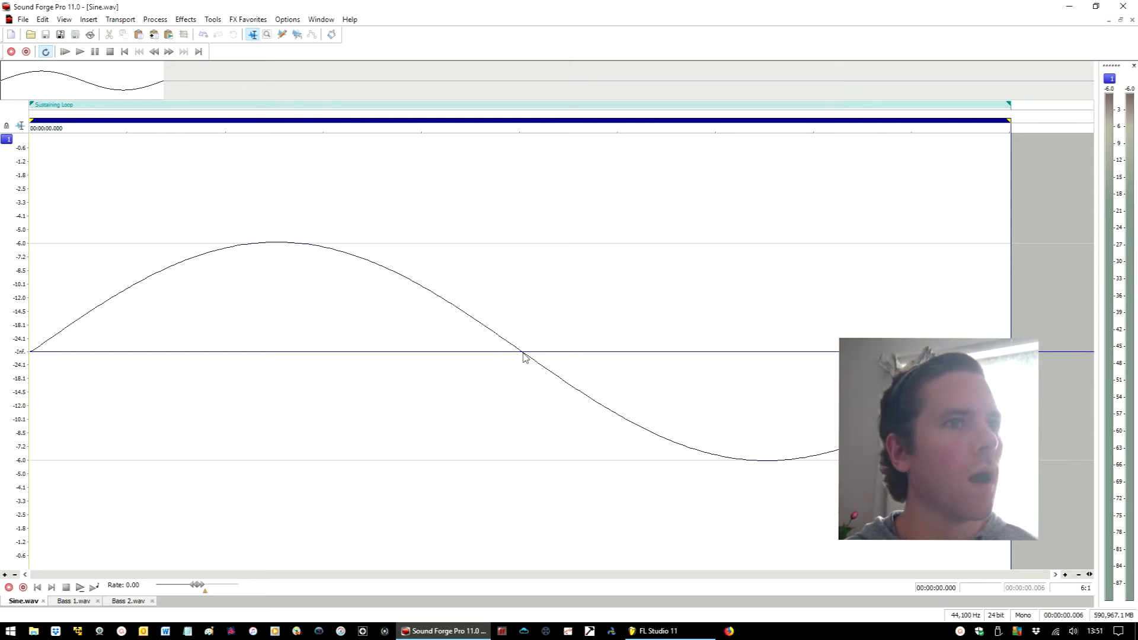
mouse_move(322, 291)
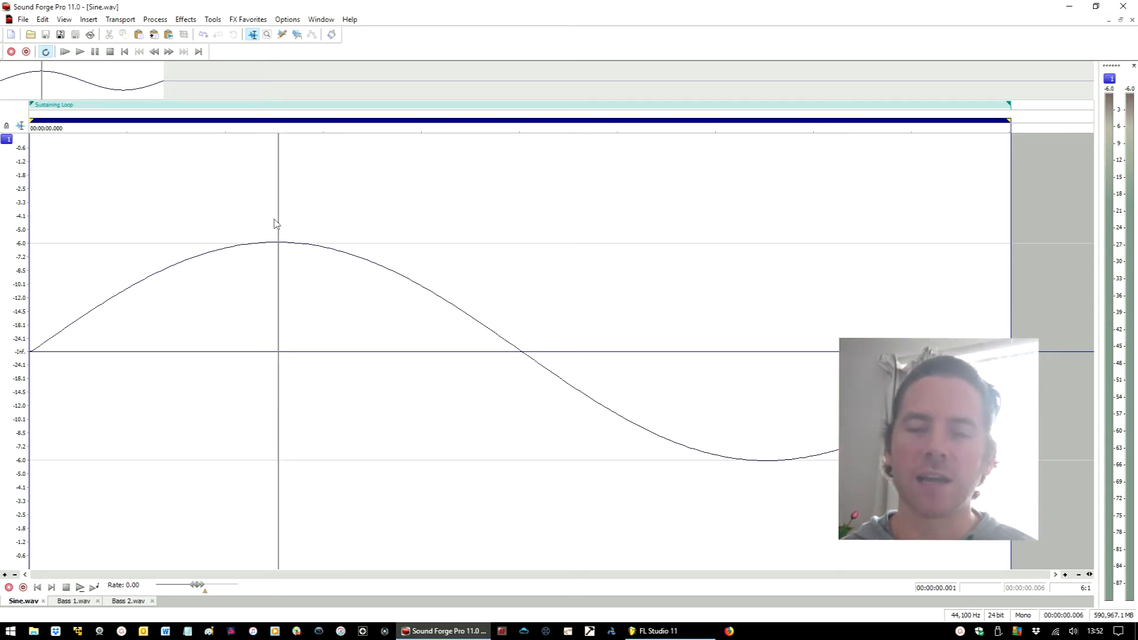
mouse_move(523, 364)
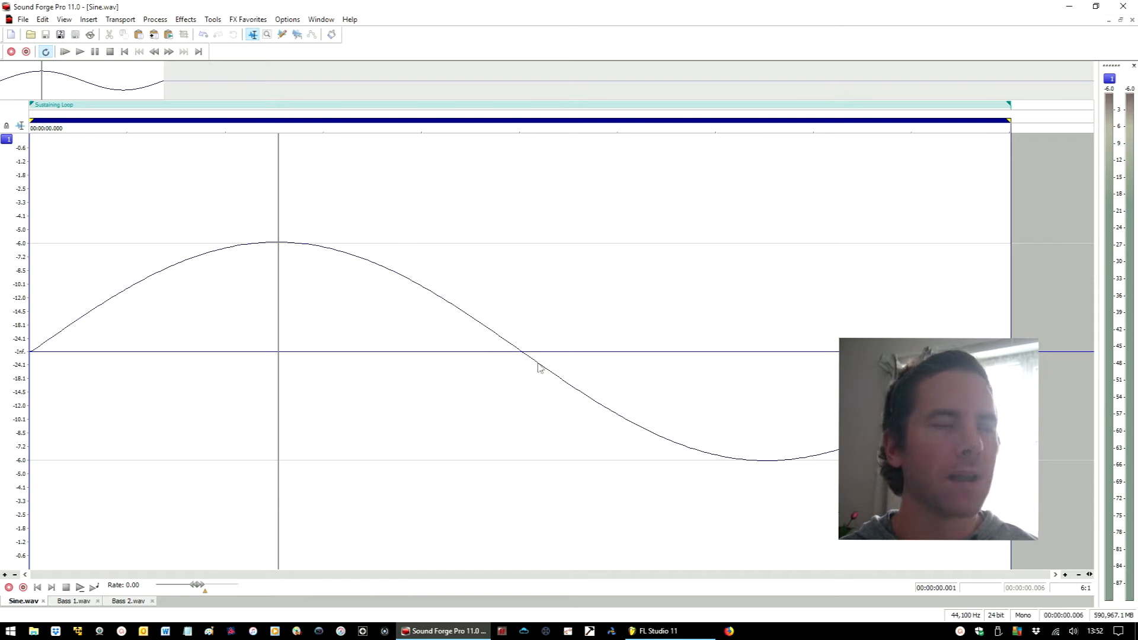
mouse_move(512, 345)
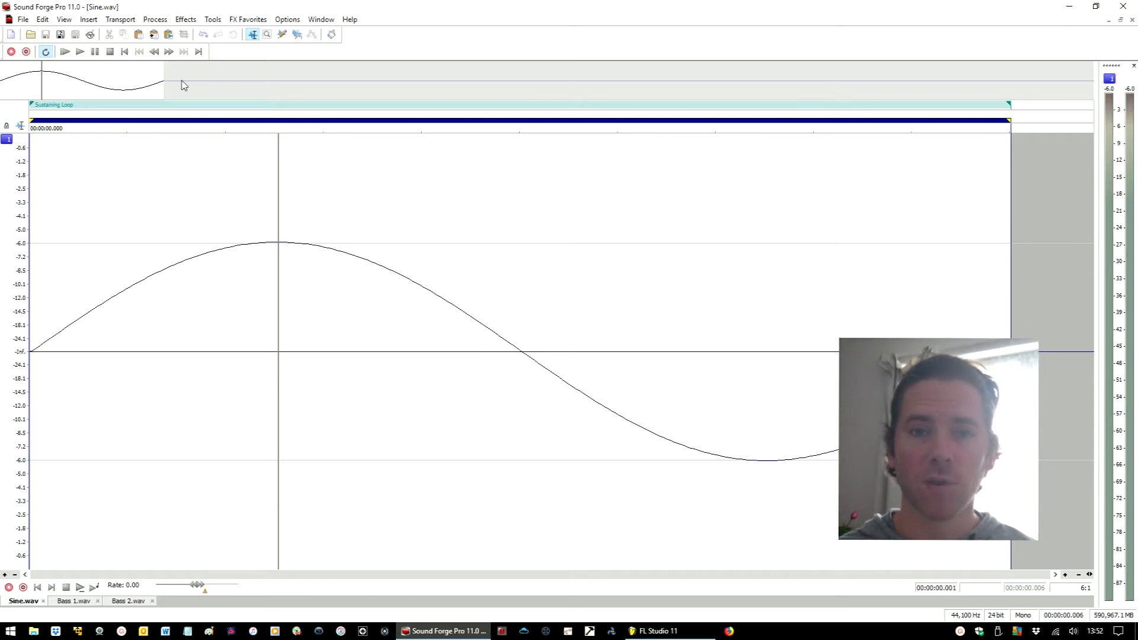
mouse_move(124, 51)
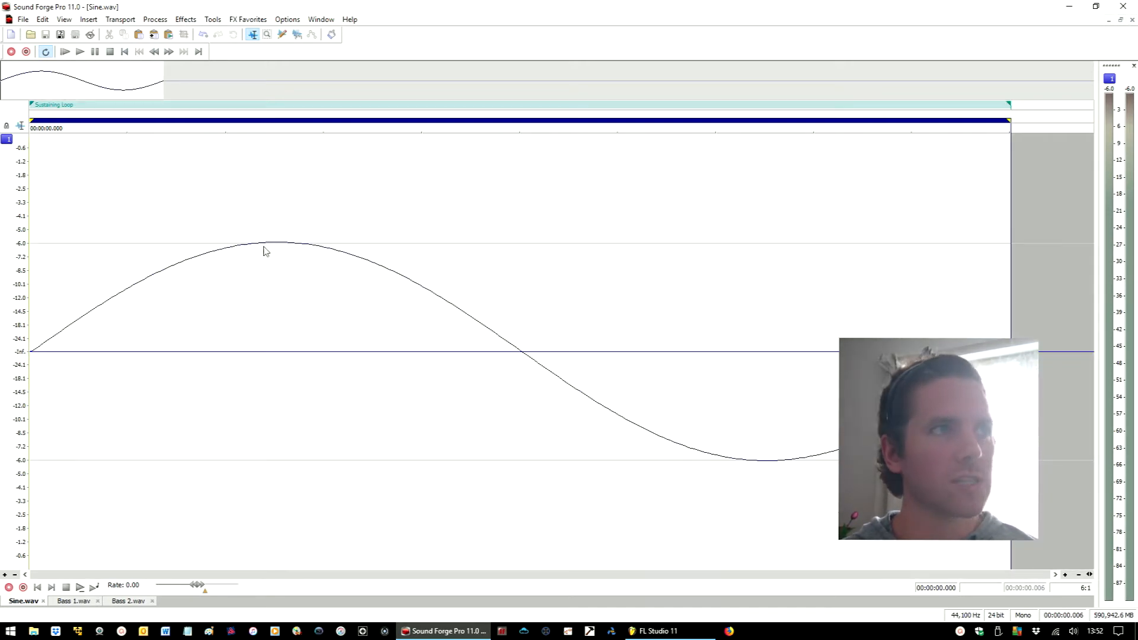
mouse_move(571, 405)
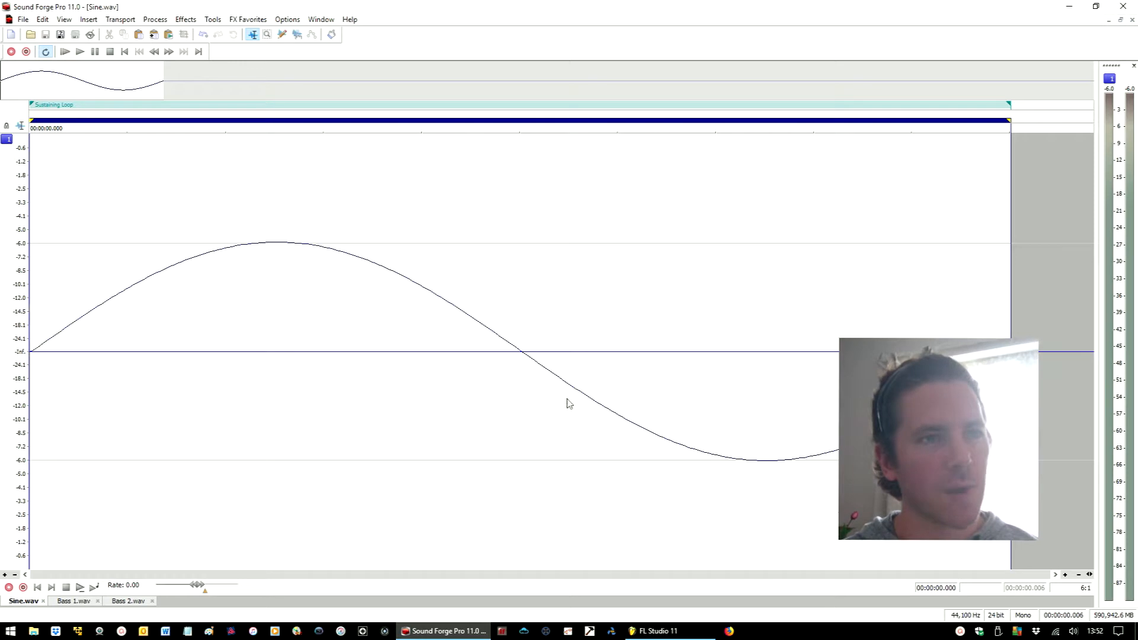
mouse_move(1025, 332)
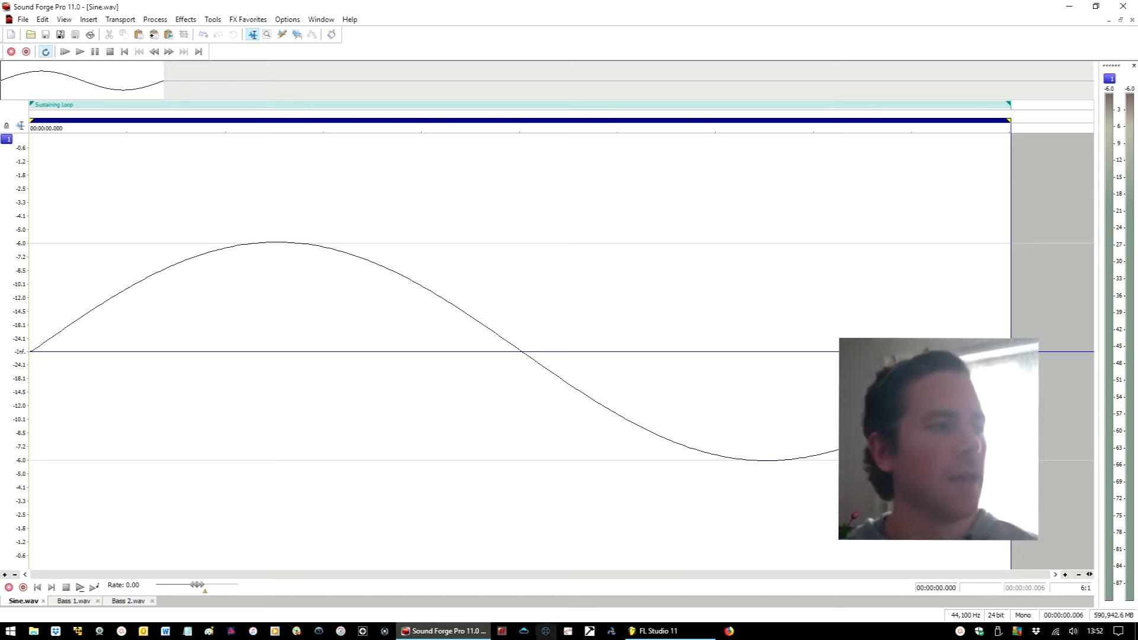
left_click(72, 601)
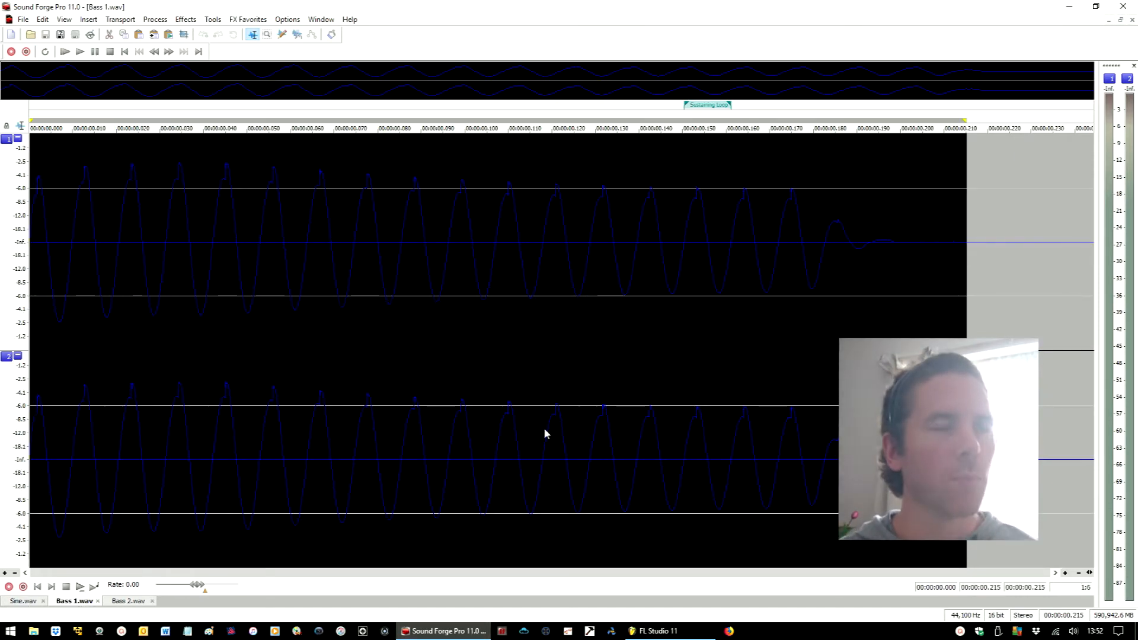
mouse_move(597, 337)
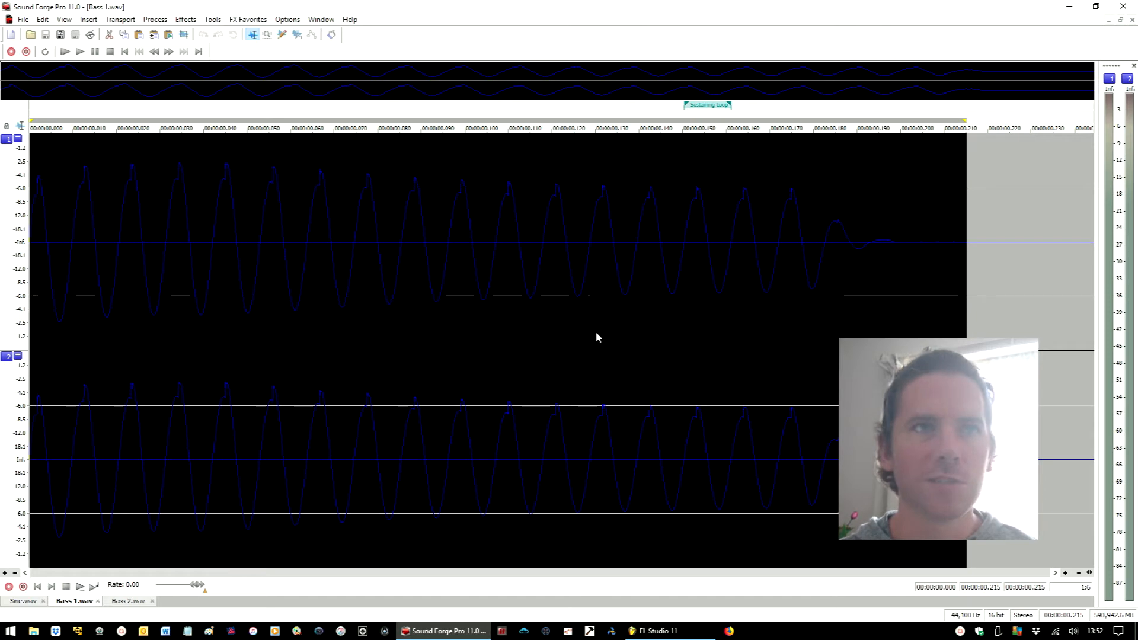
mouse_move(558, 286)
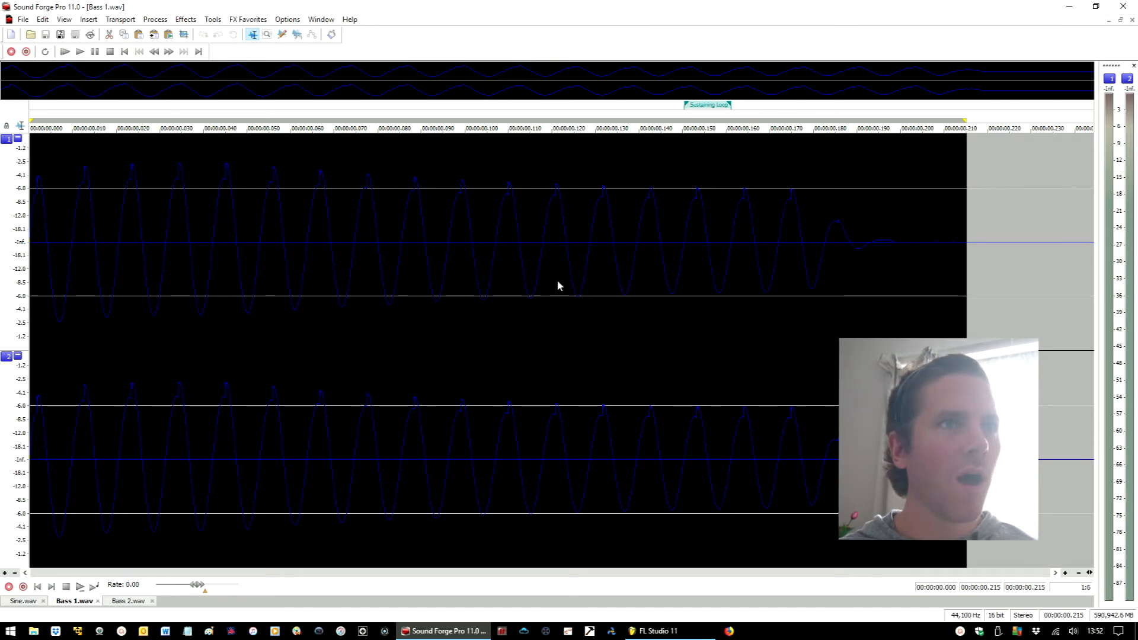
mouse_move(749, 261)
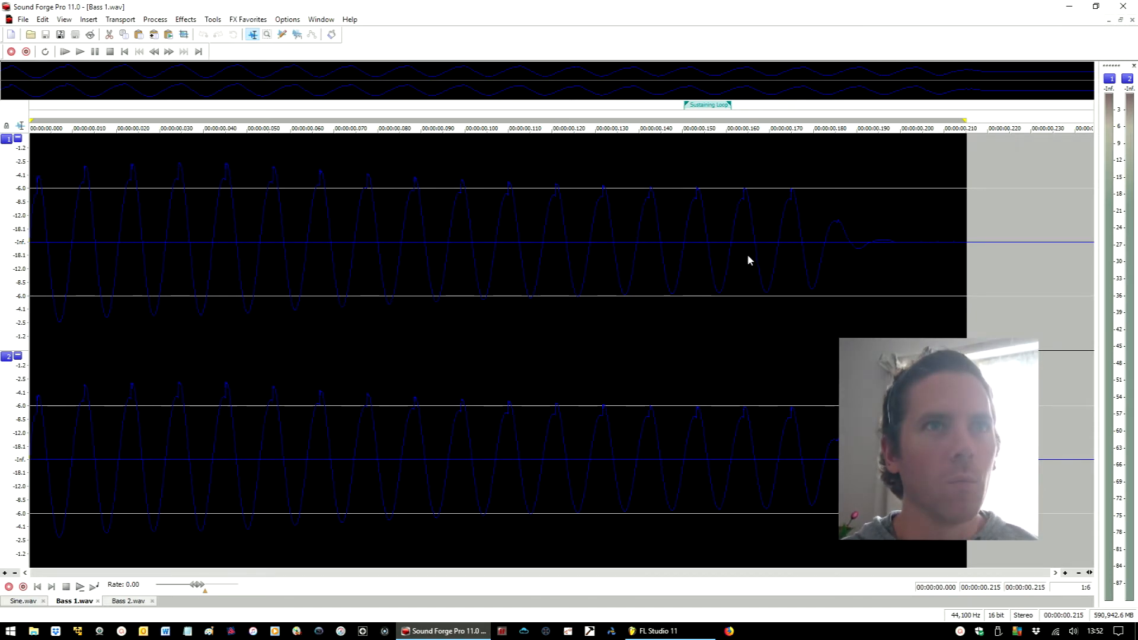
mouse_move(691, 294)
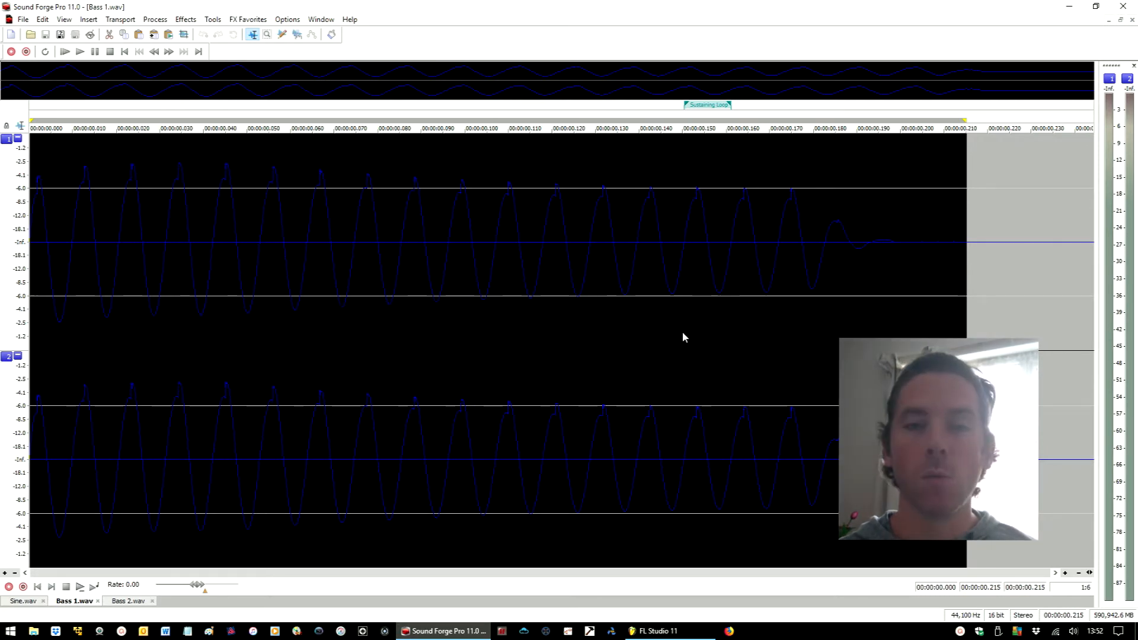
mouse_move(683, 252)
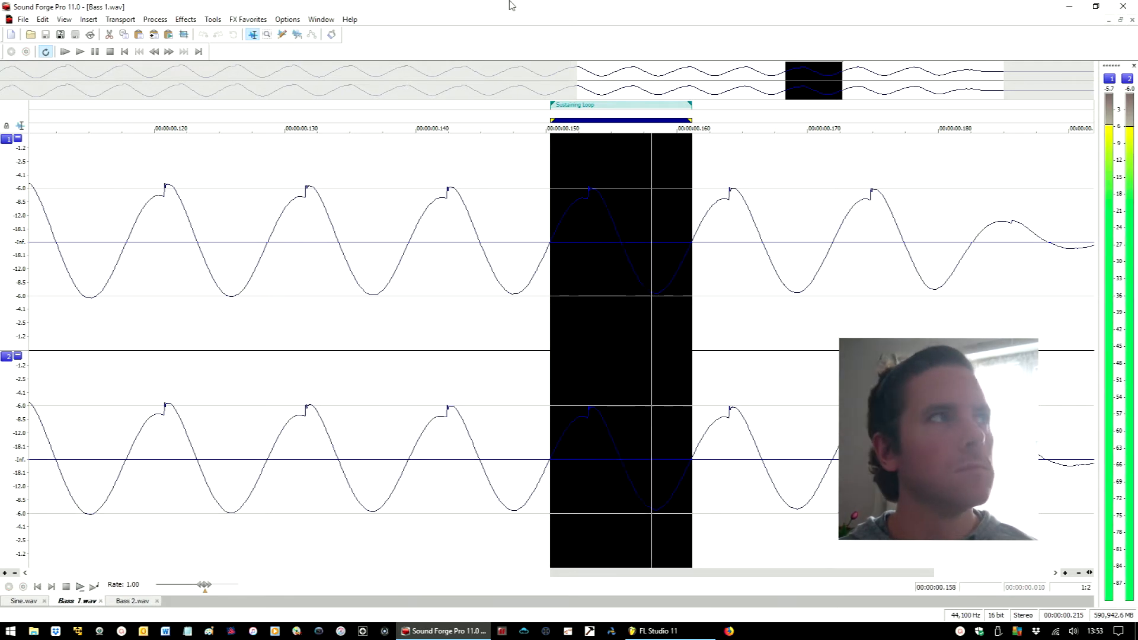
mouse_move(109, 51)
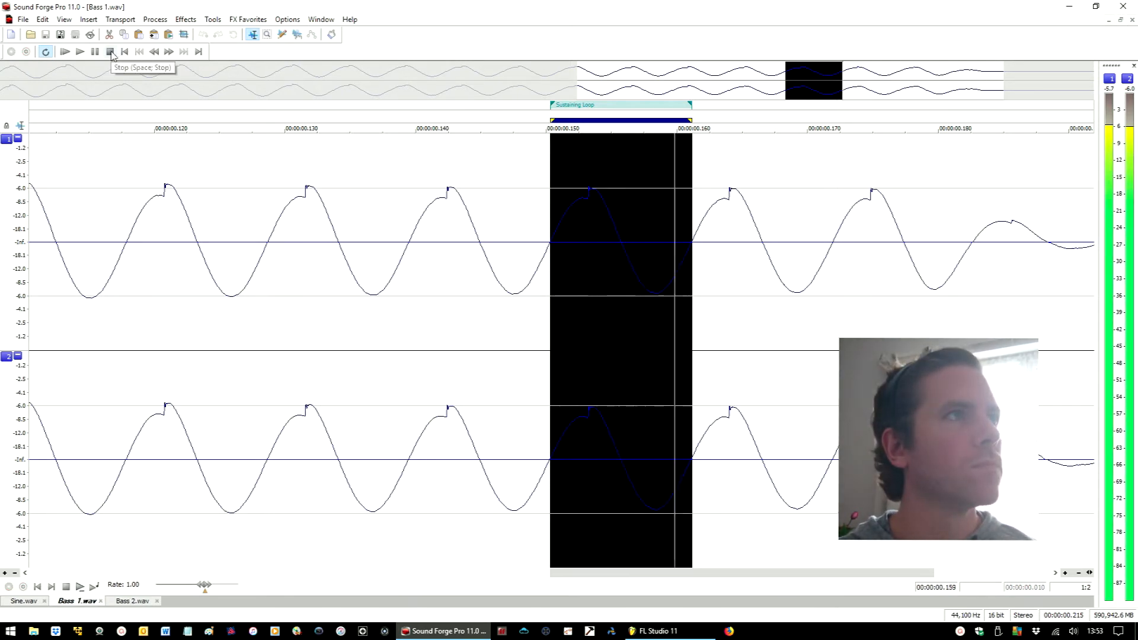
Step: Stop the looped cycle, view the Insert marker/loop options, and switch to FL Studio
left_click(109, 51)
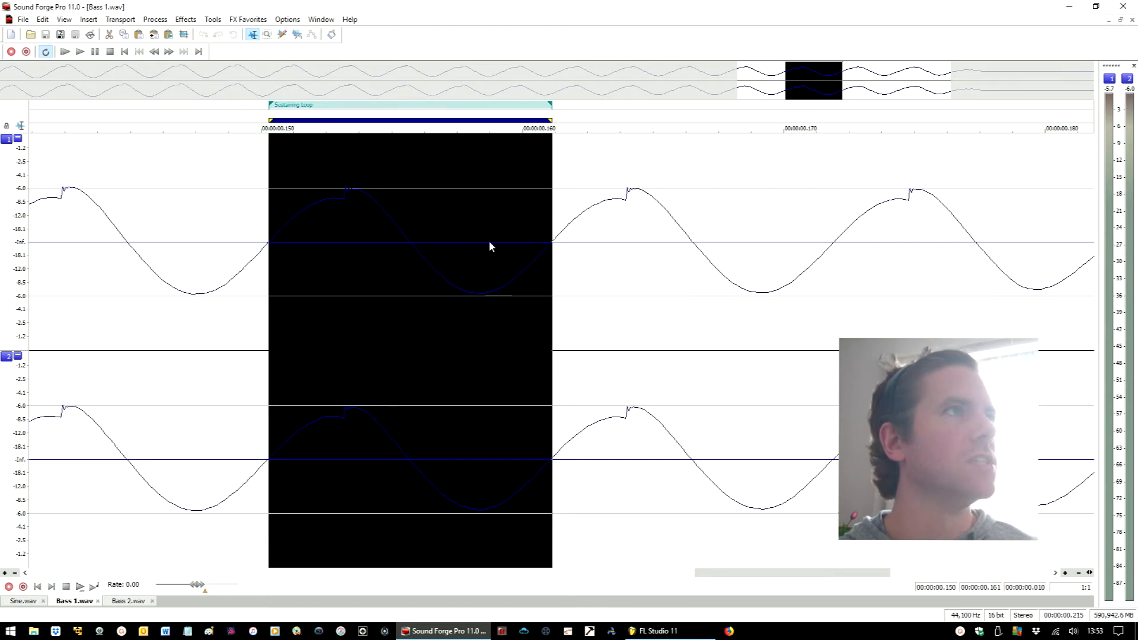
left_click(88, 19)
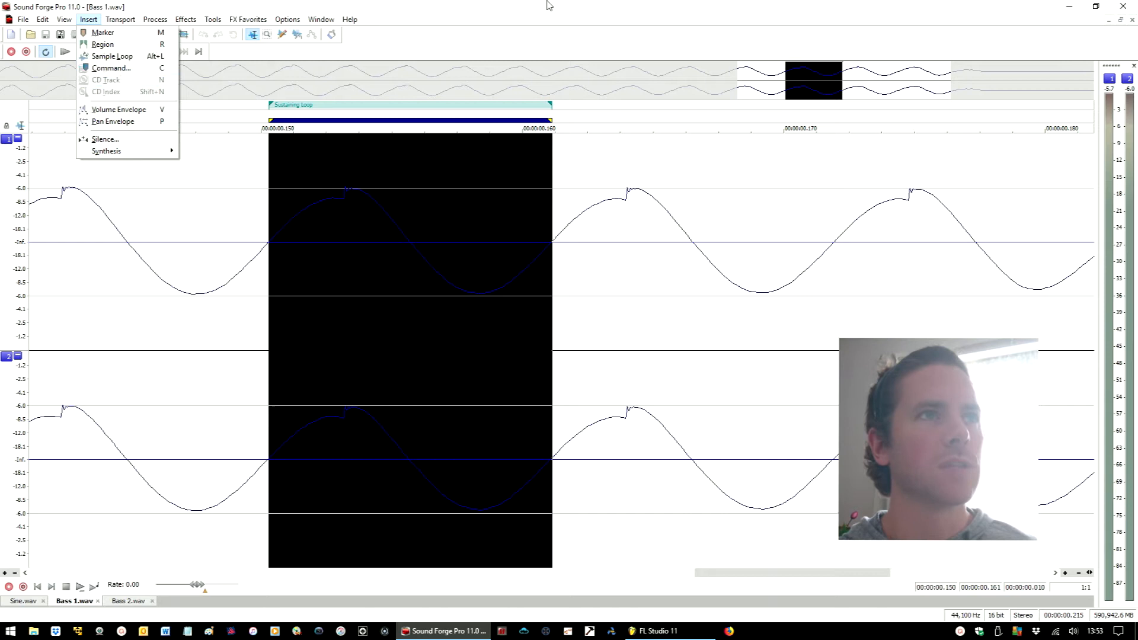
left_click(654, 629)
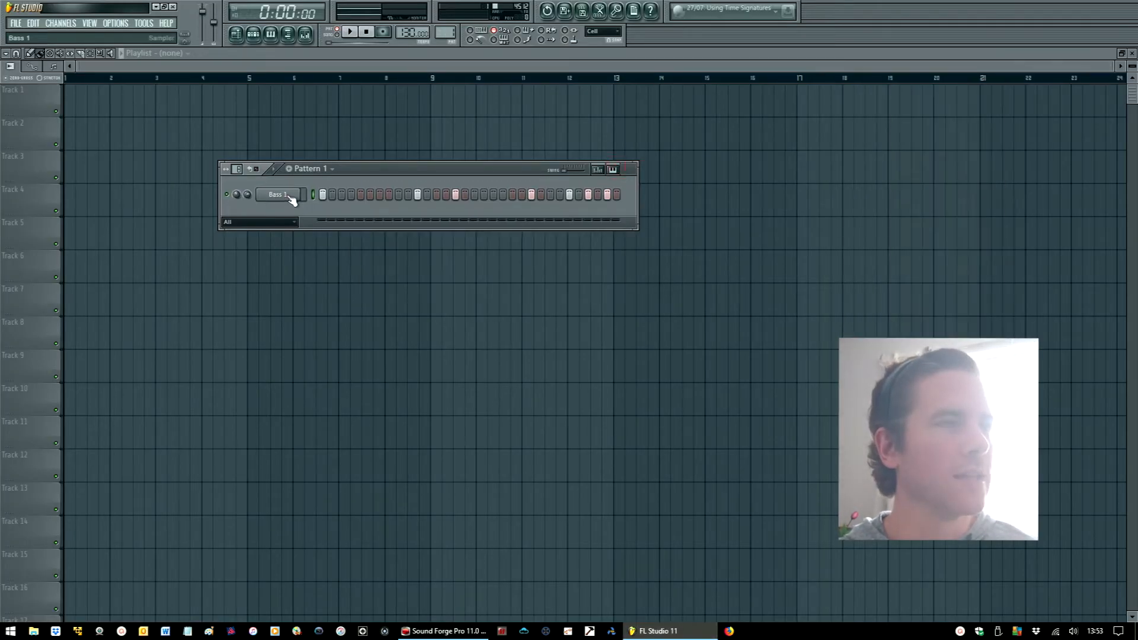
Step: Enable 'Use loop points' for the Bass 1 sample in Channel settings
left_click(278, 193)
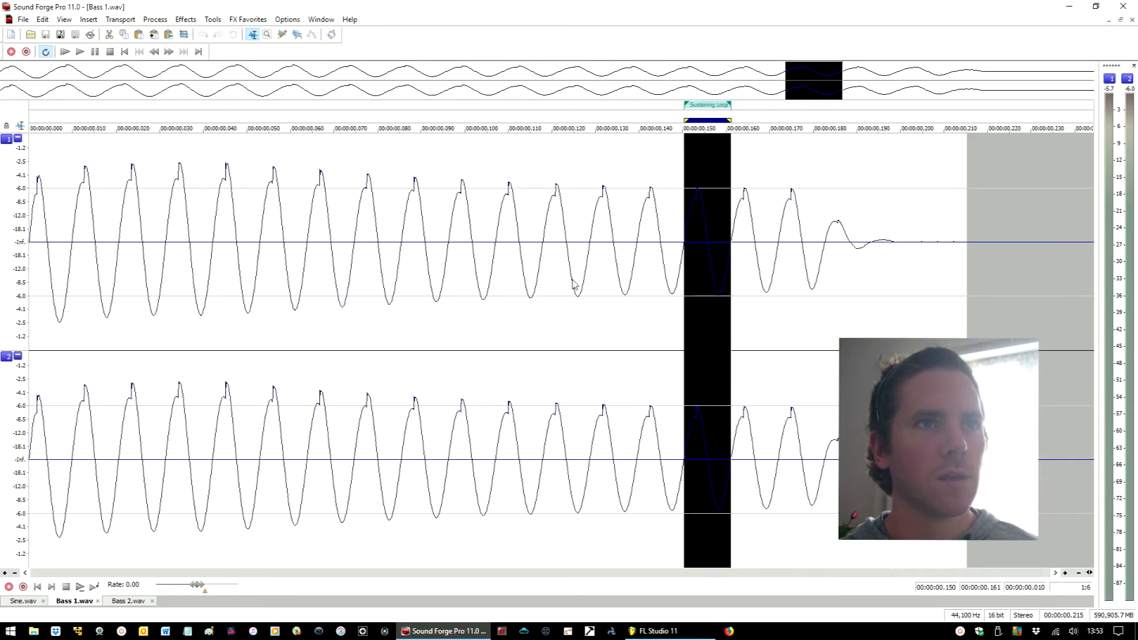
left_click(656, 630)
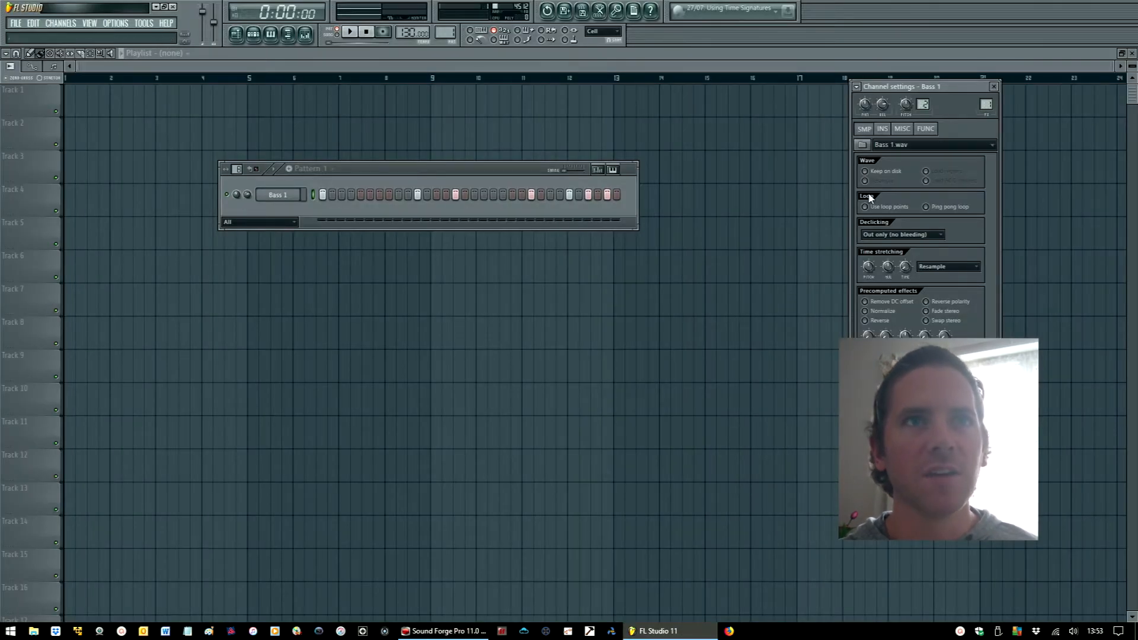
left_click(866, 206)
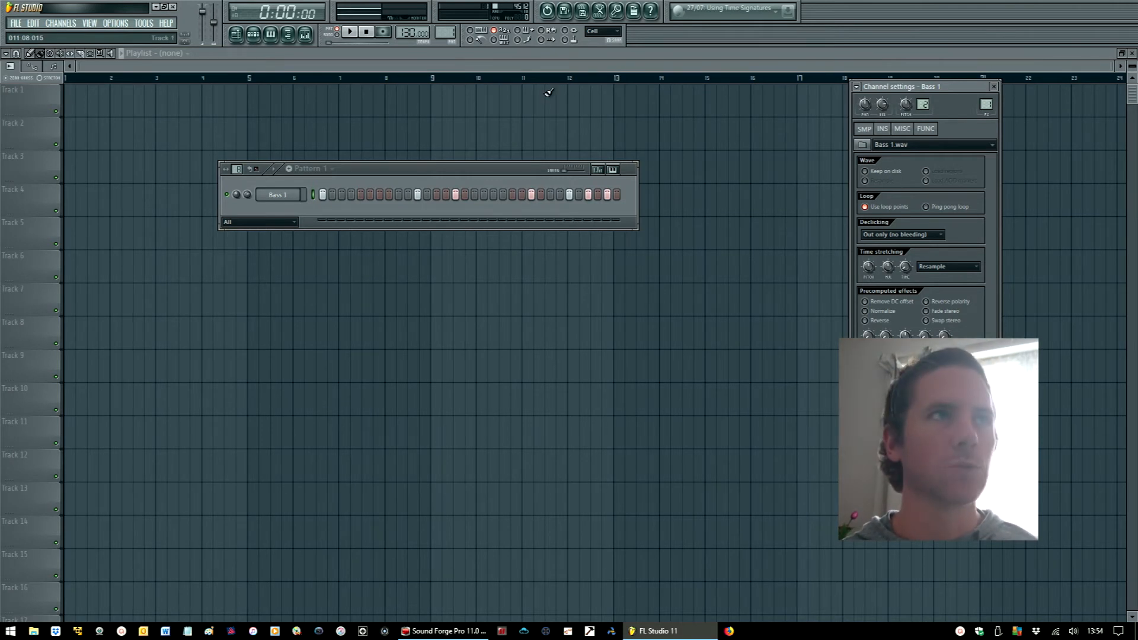
Step: Play and stop the pattern twice to hear the Bass 1 loop
left_click(351, 31)
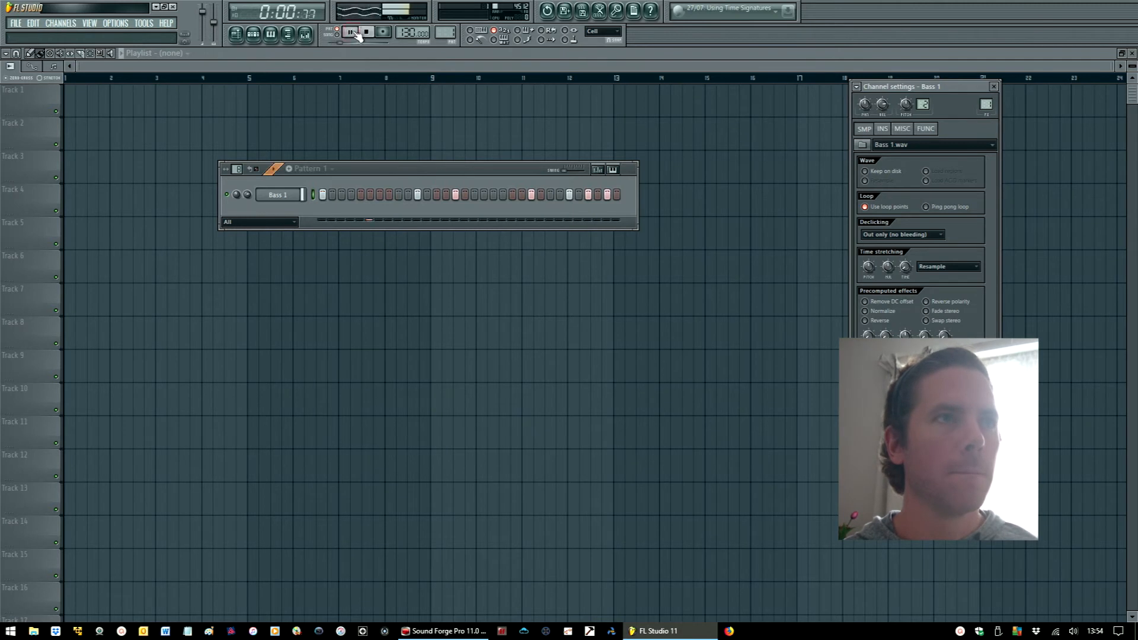
left_click(351, 32)
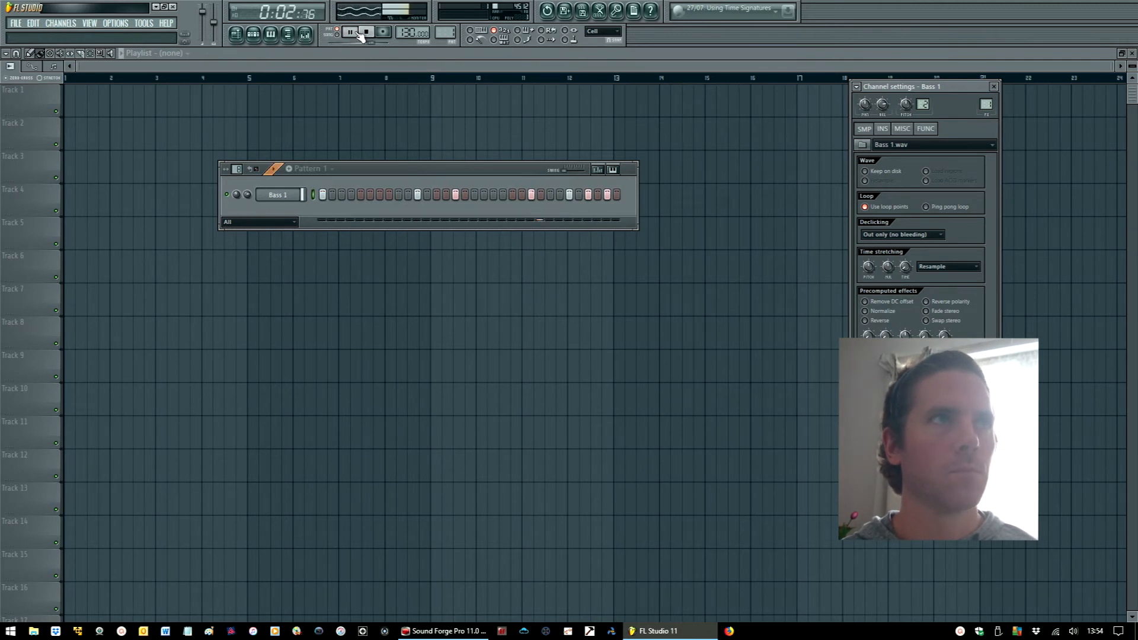
left_click(366, 31)
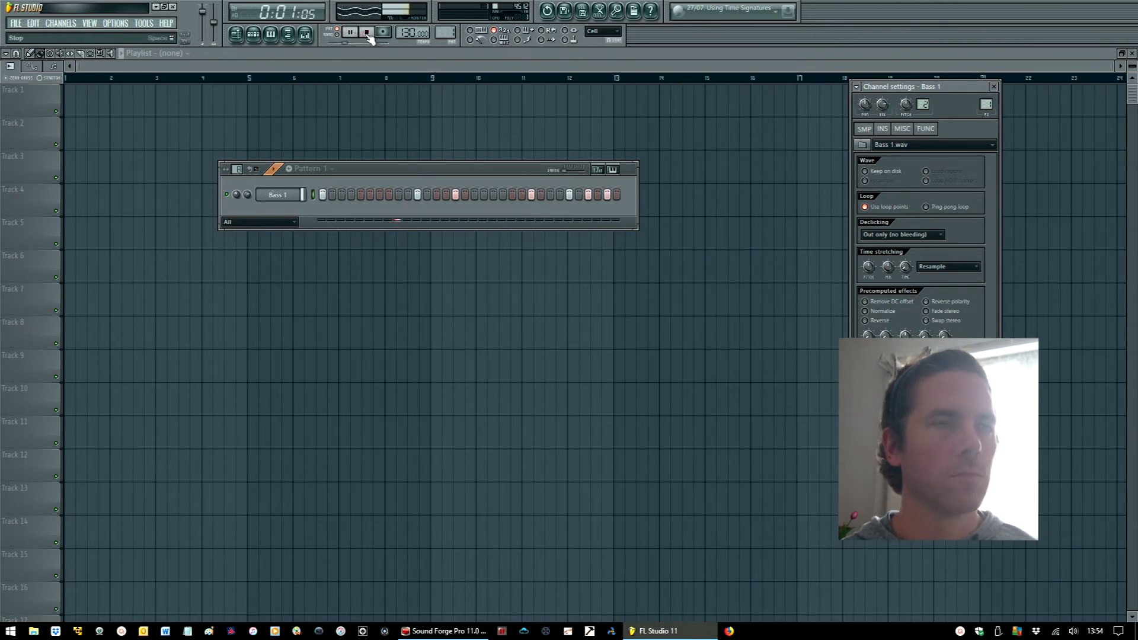
left_click(367, 31)
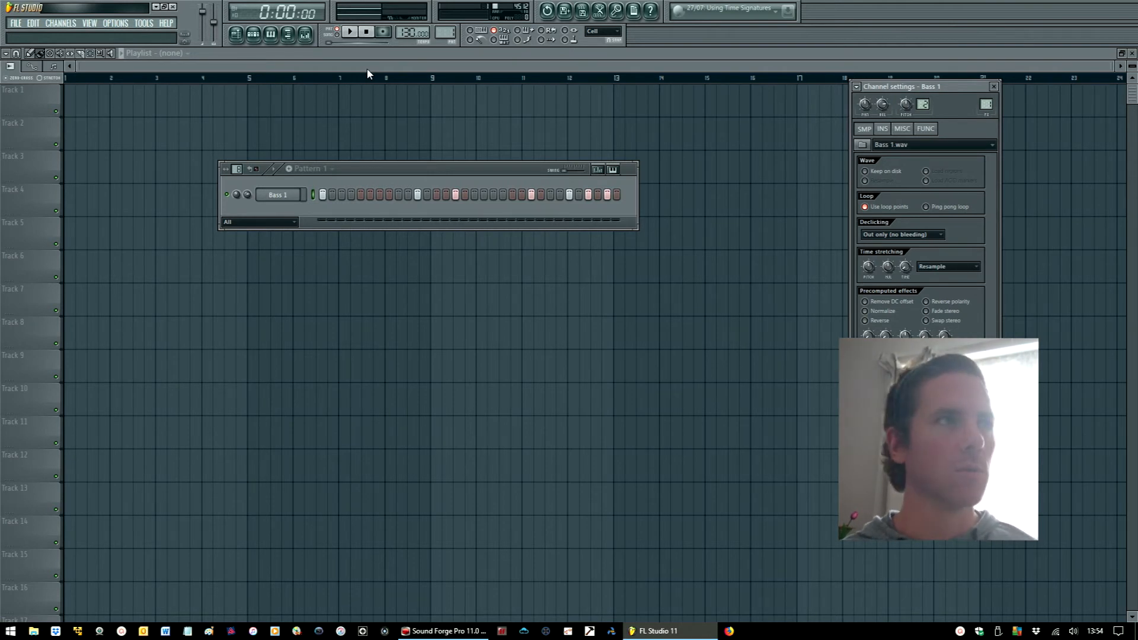
Step: Switch between Sound Forge and FL Studio, ending on the Bass 1.wav window
left_click(442, 630)
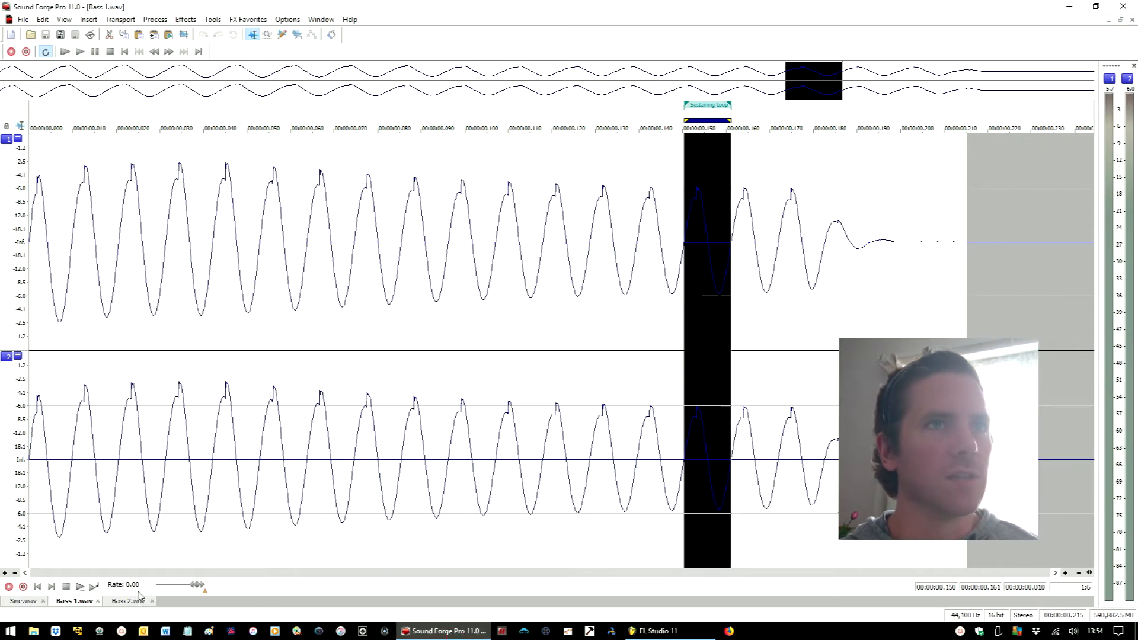
left_click(655, 629)
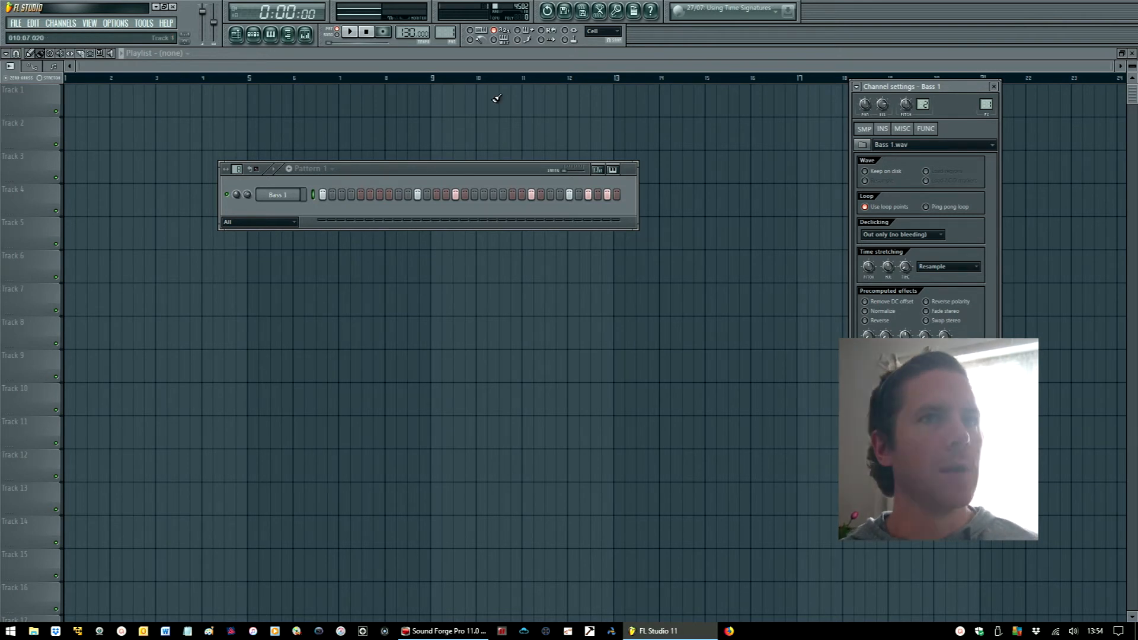
left_click(444, 630)
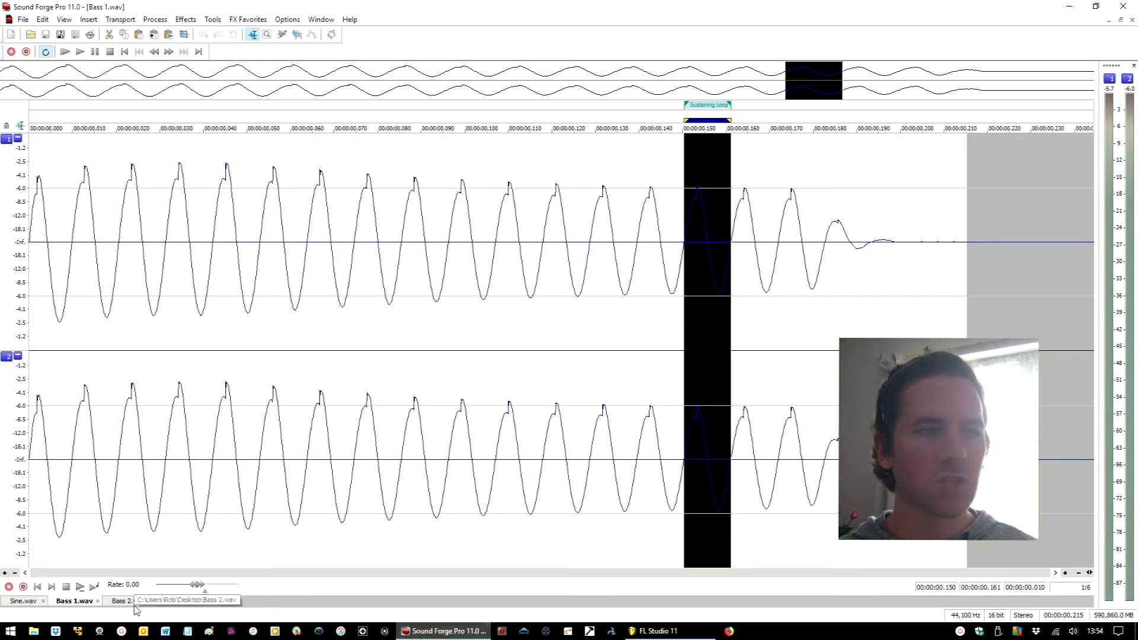
left_click(123, 600)
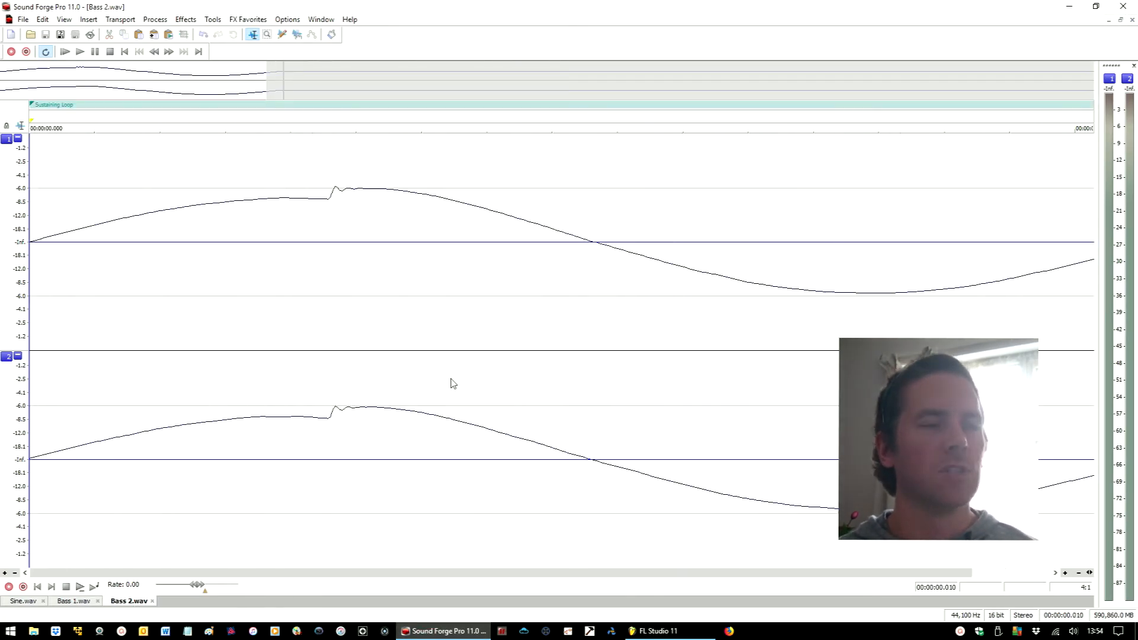
left_click(73, 600)
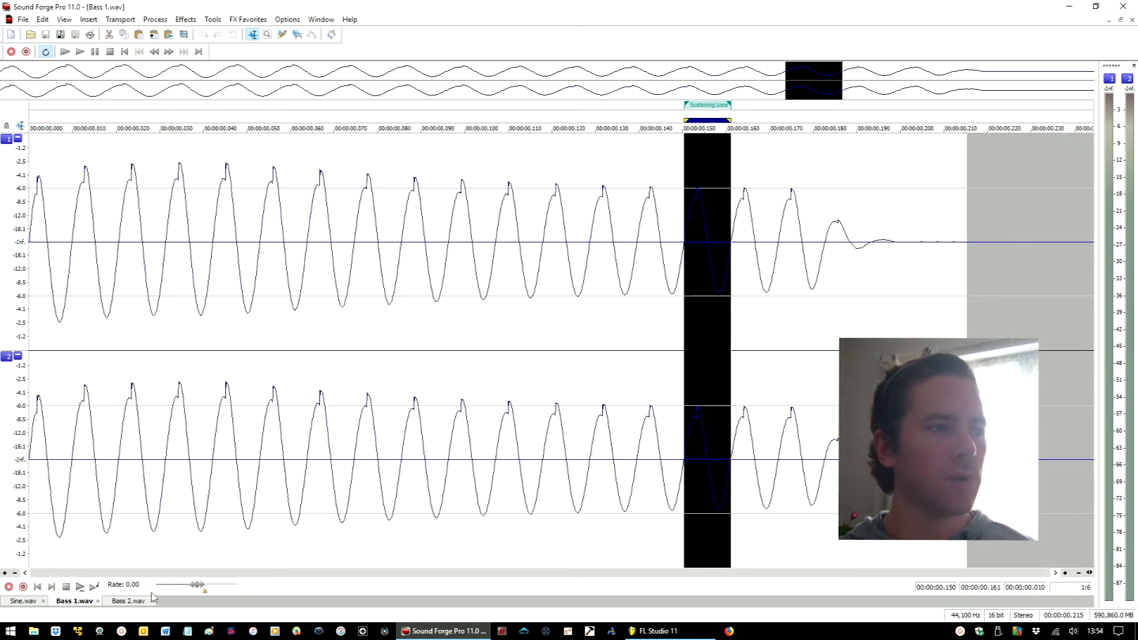
left_click(128, 600)
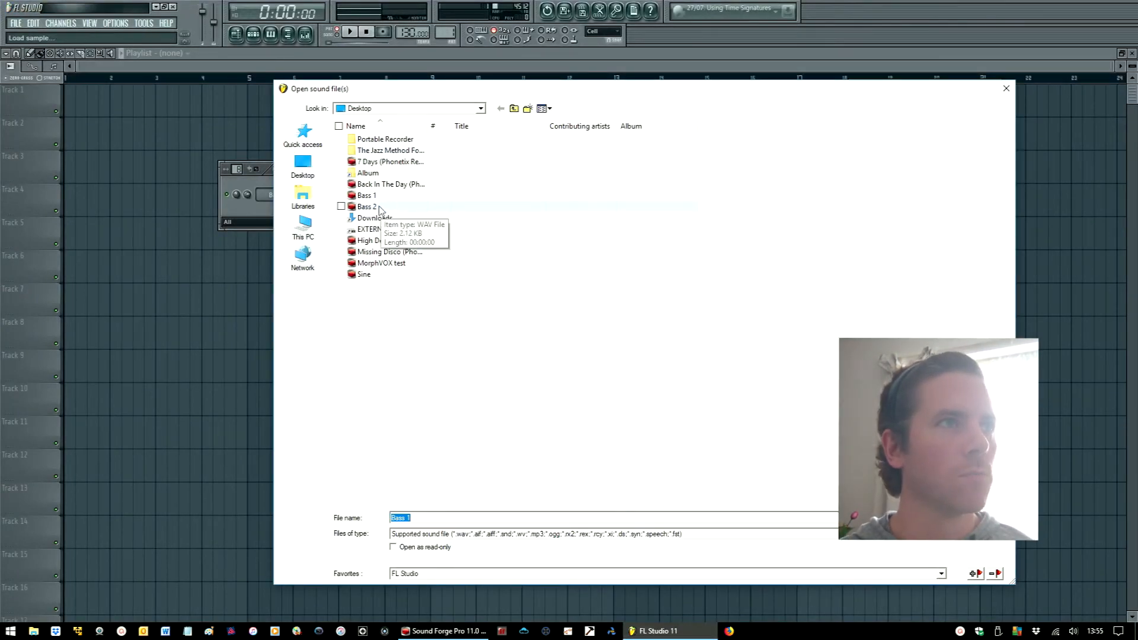
Step: Load Bass 2 from the Desktop into the channel and play the pattern
double_click(367, 206)
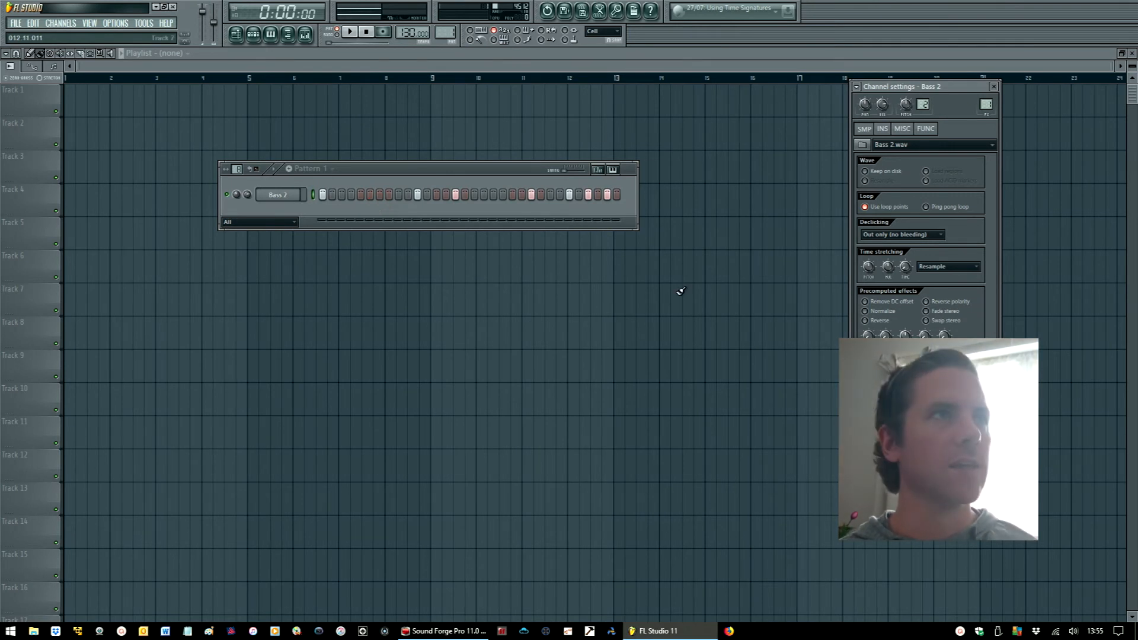
left_click(350, 31)
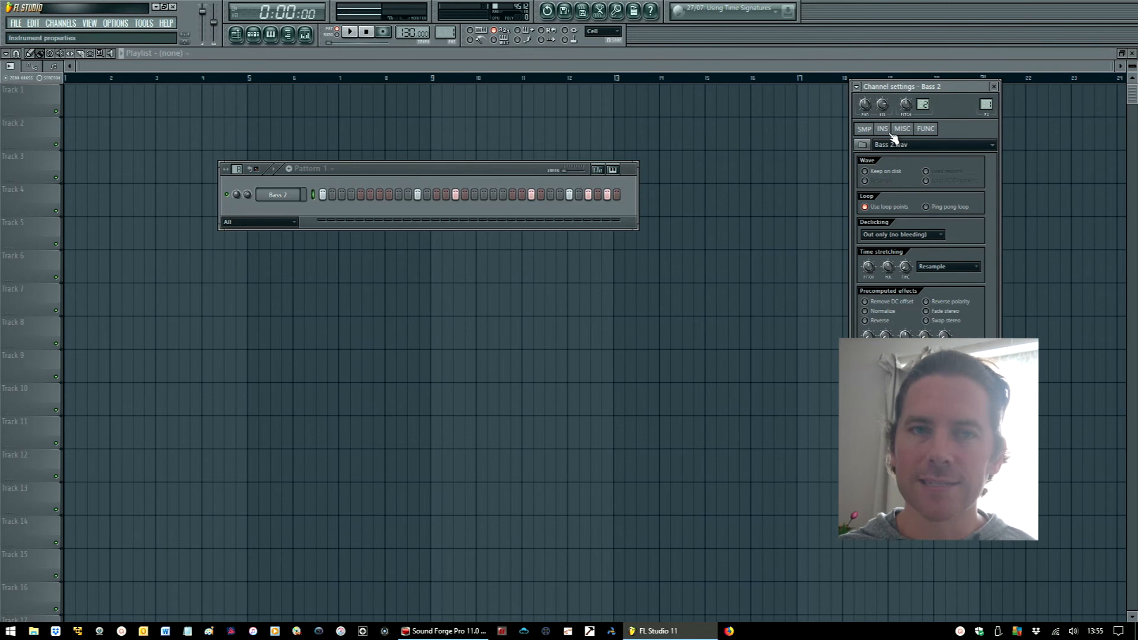
Step: Enable and shape the VOL envelope on the INS tab, then return to SMP
left_click(882, 128)
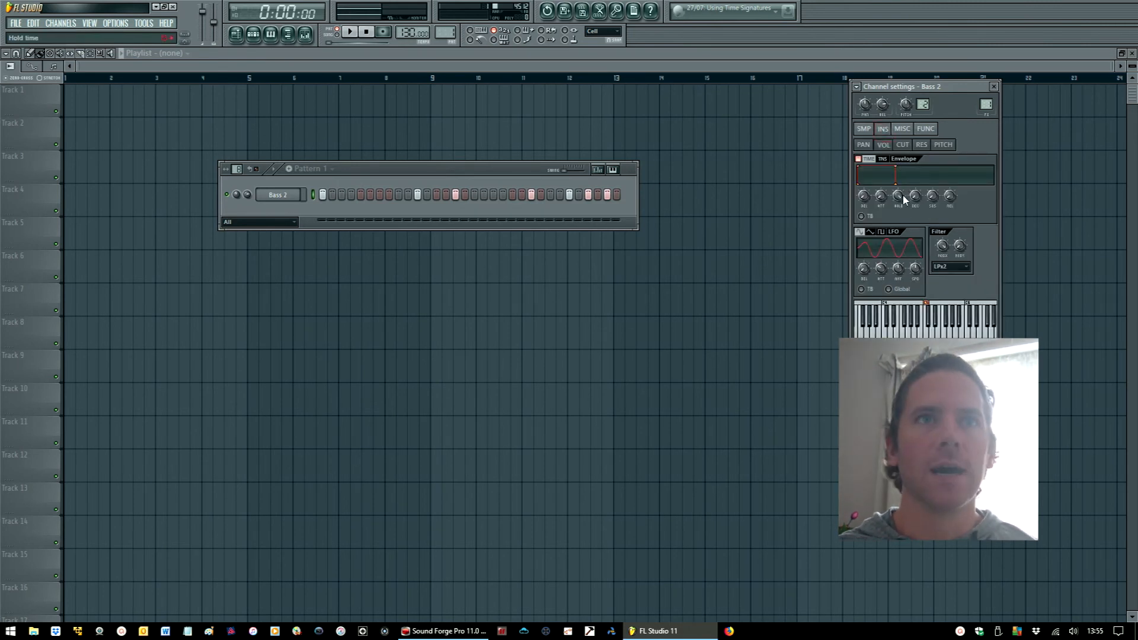
left_click(903, 145)
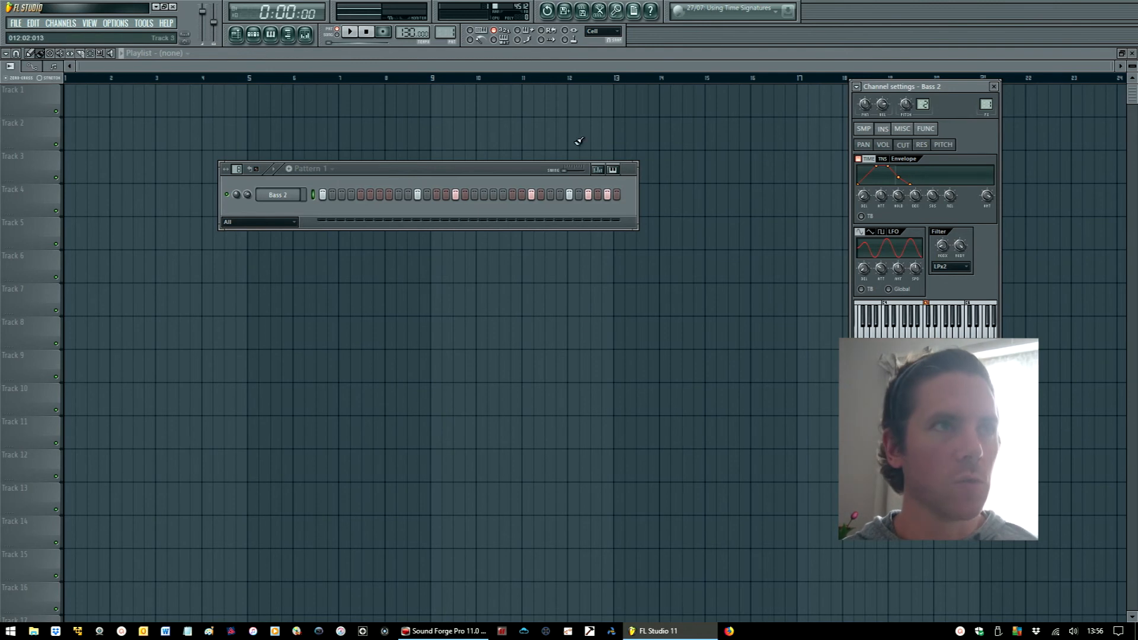
left_click(864, 128)
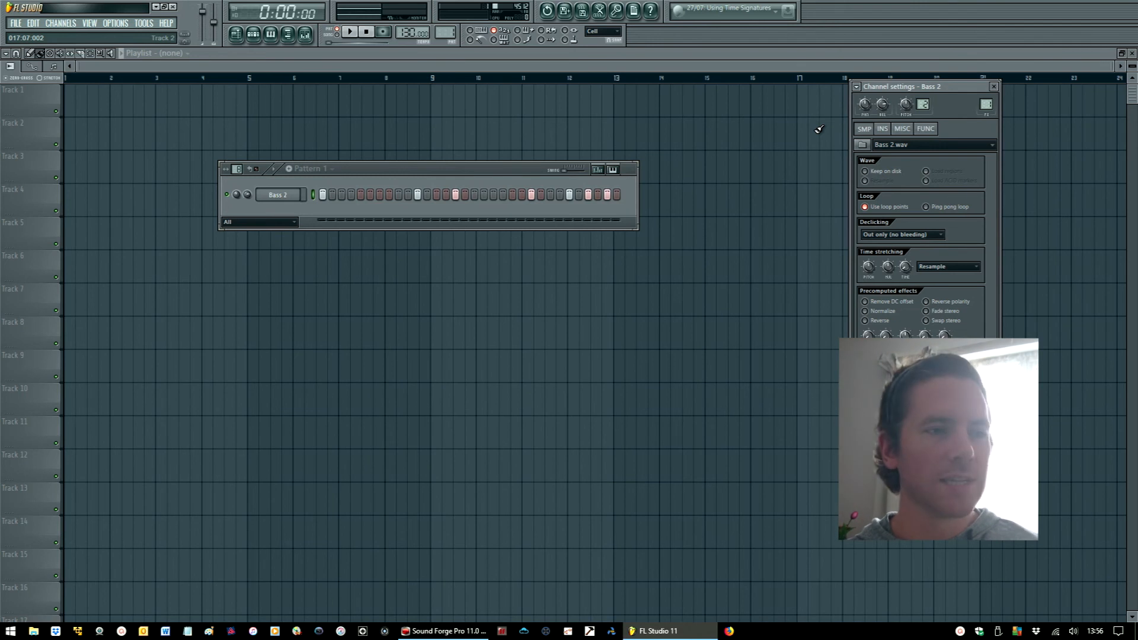
Step: Switch to Sound Forge and bring up the Sine.wav document
left_click(445, 630)
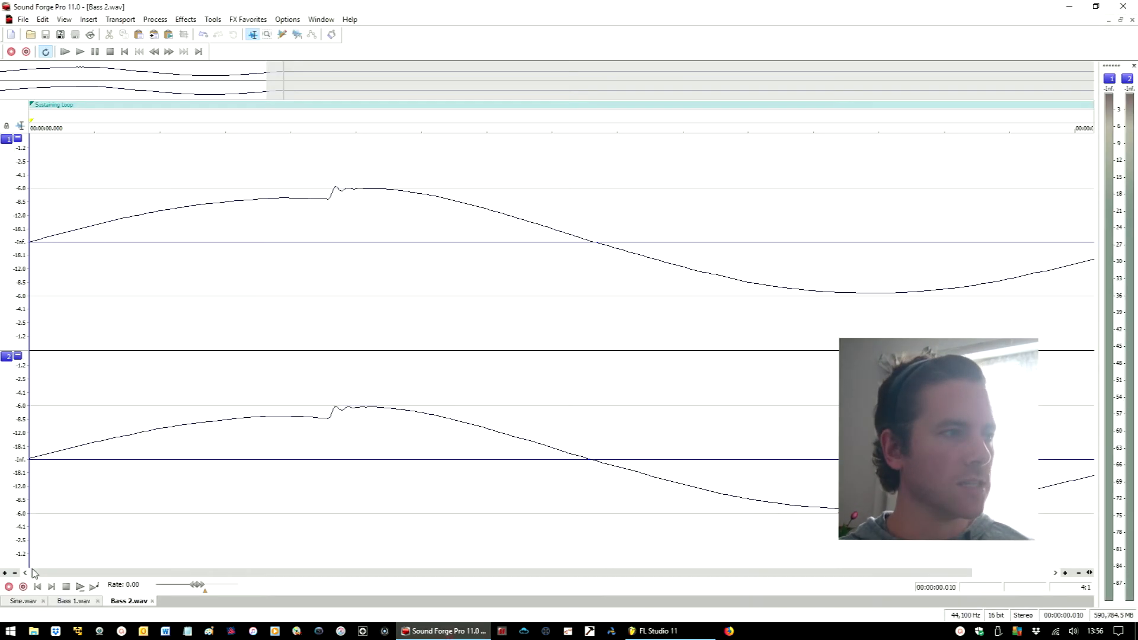
left_click(24, 600)
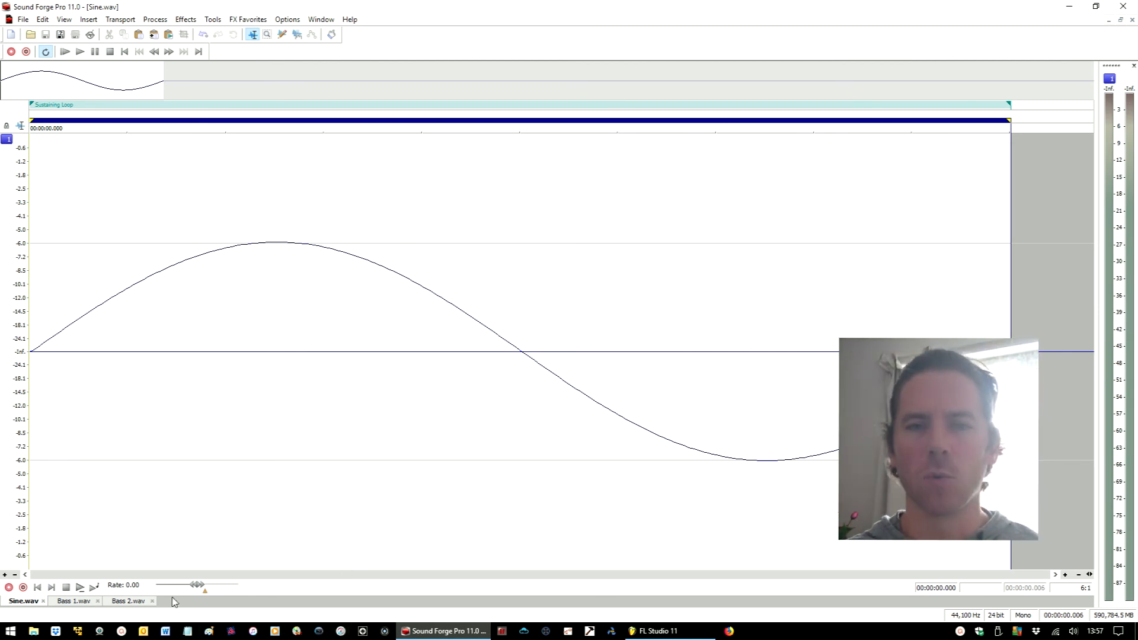
Step: Switch back to the Bass 1.wav file with its single-cycle sustaining loop
left_click(72, 600)
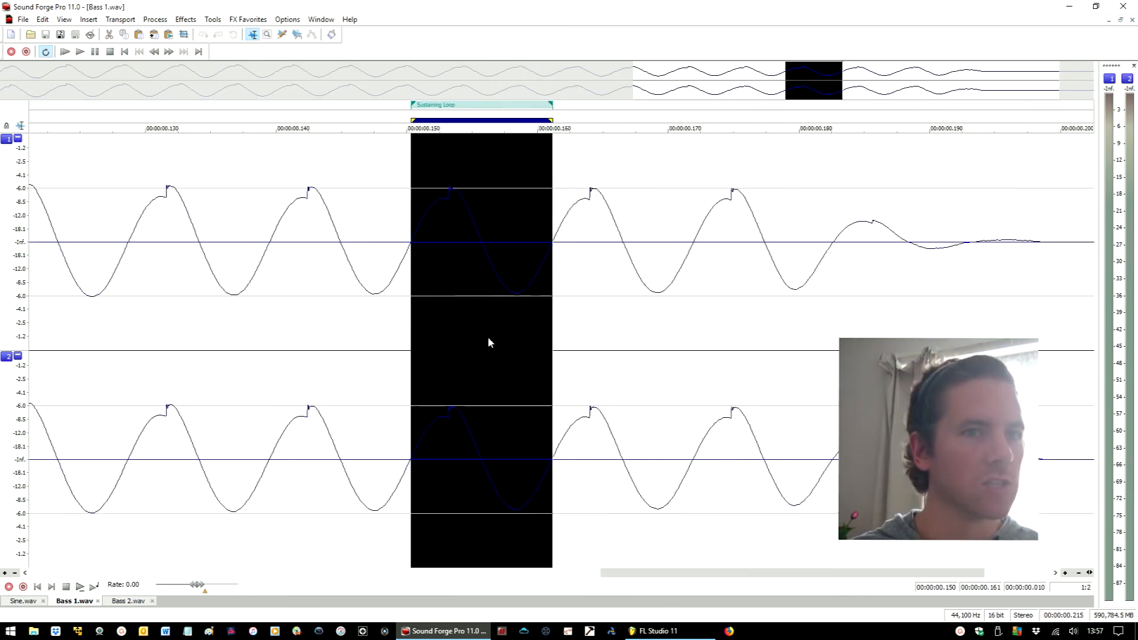
mouse_move(402, 376)
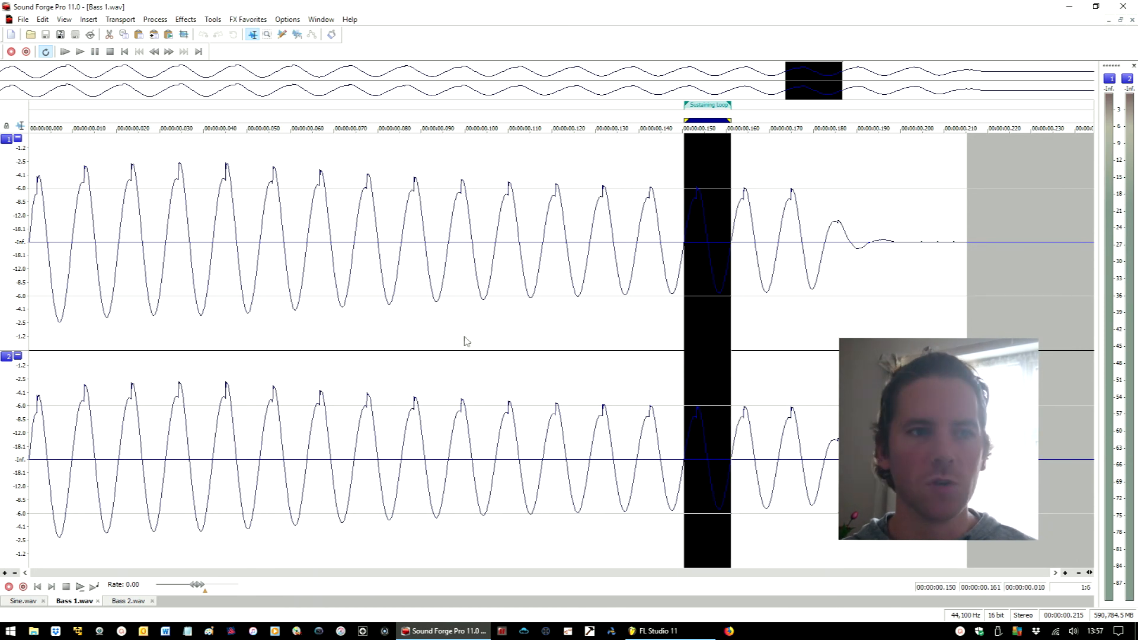
mouse_move(467, 425)
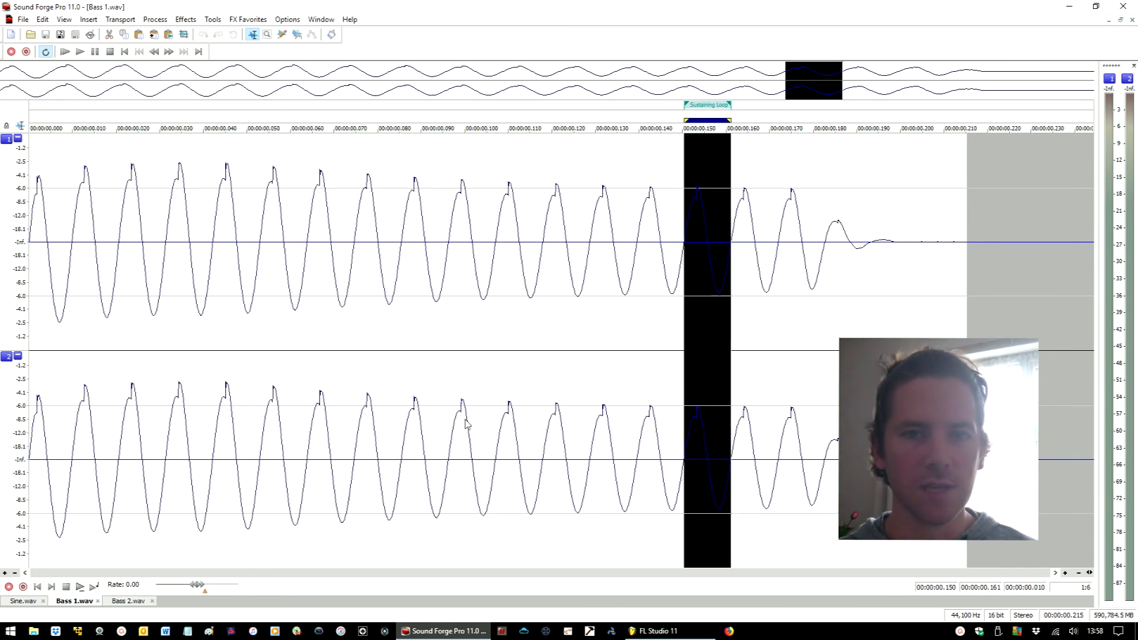
mouse_move(527, 564)
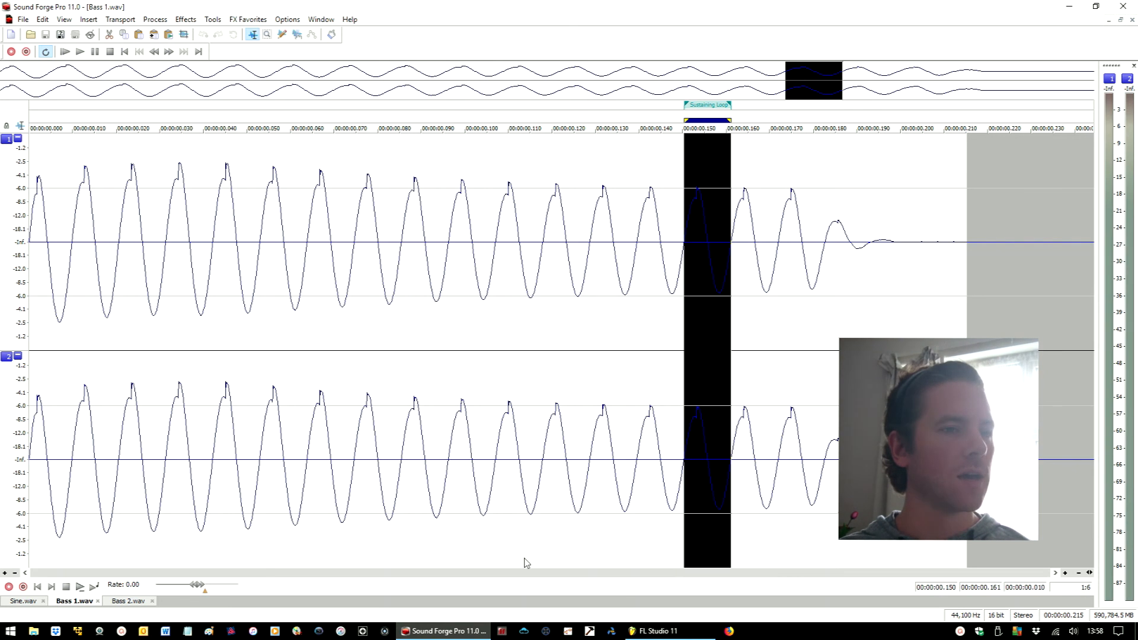